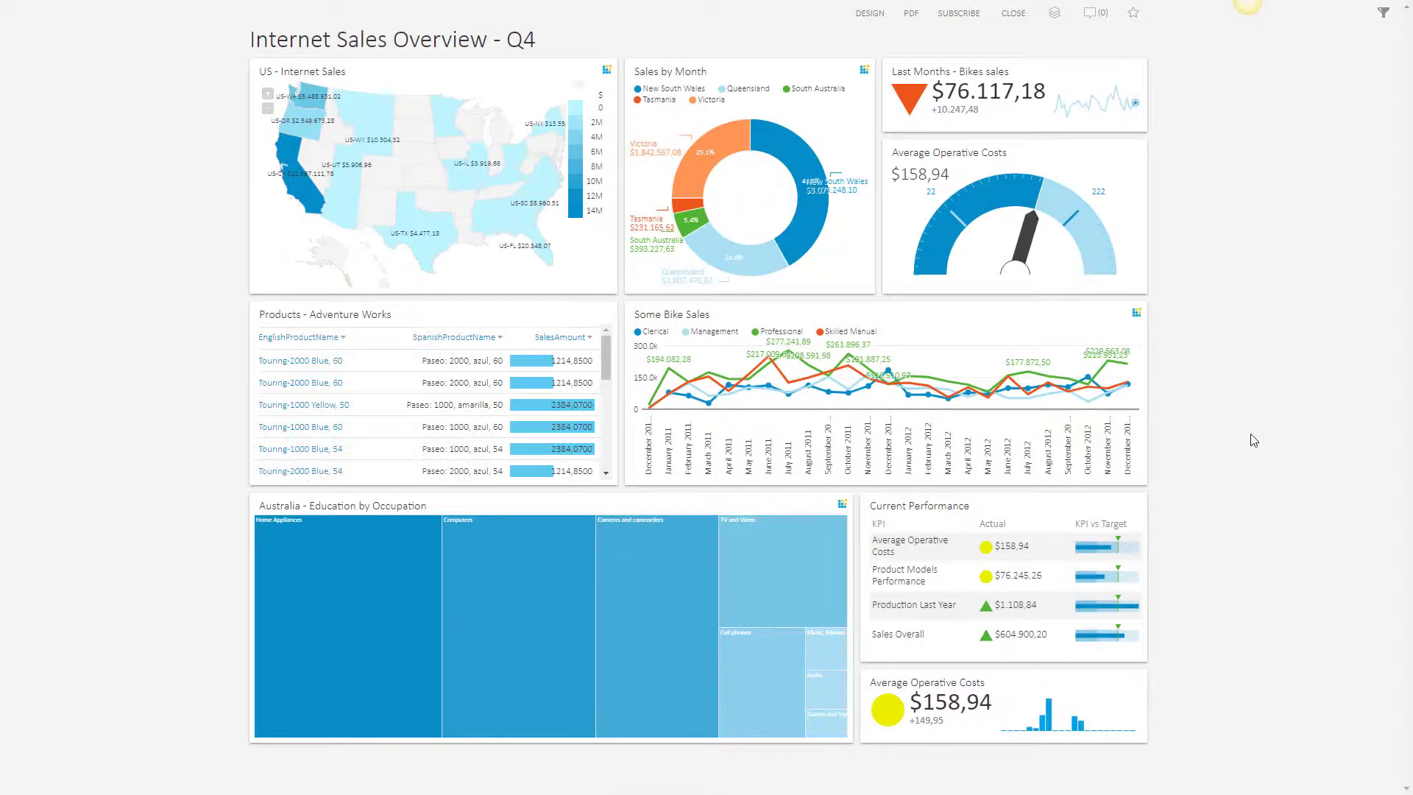
# - Switch the Q4 sales dashboard into design mode
pyautogui.click(868, 13)
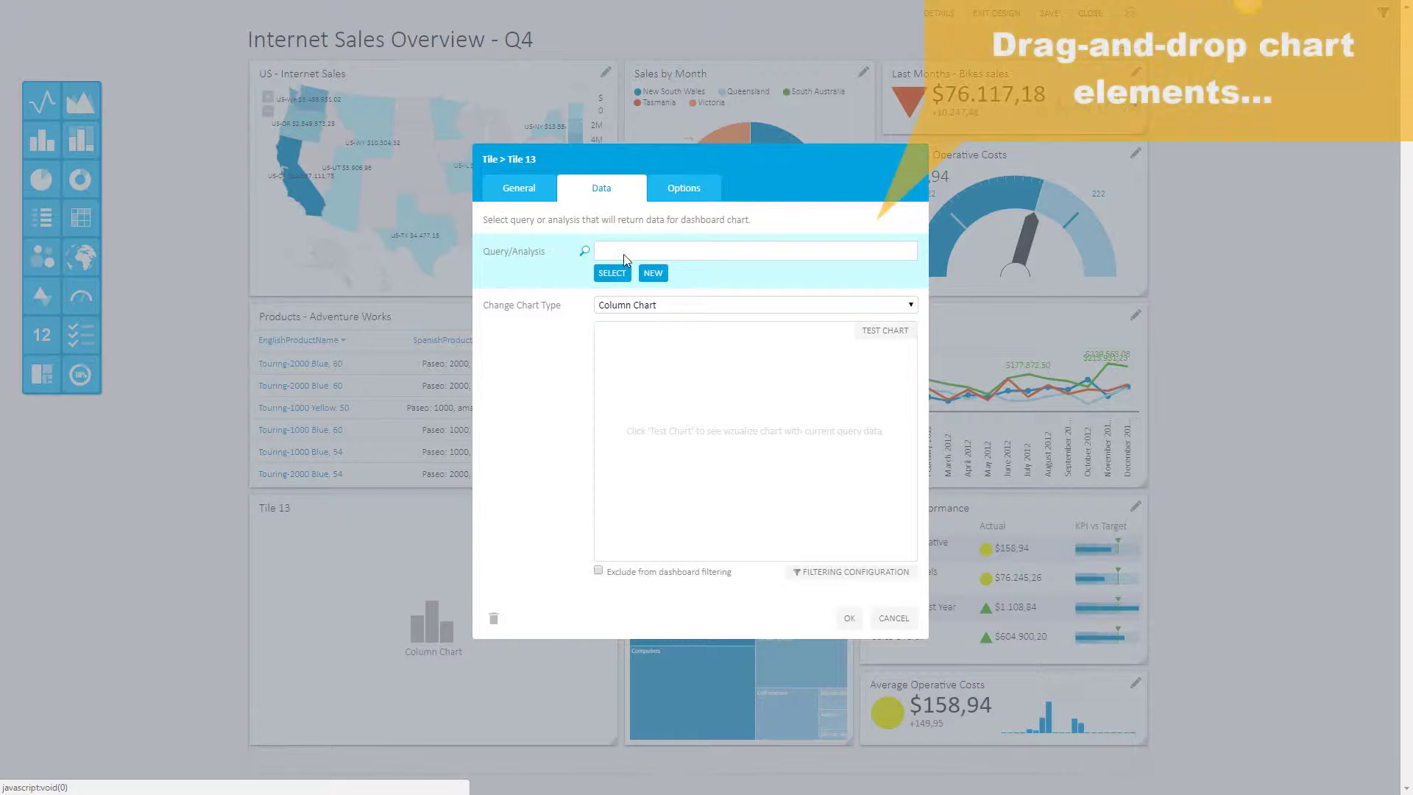
# - Pick the Australia Bikes Sales by Customer Occupation analysis from the existing analyses list
pyautogui.click(611, 272)
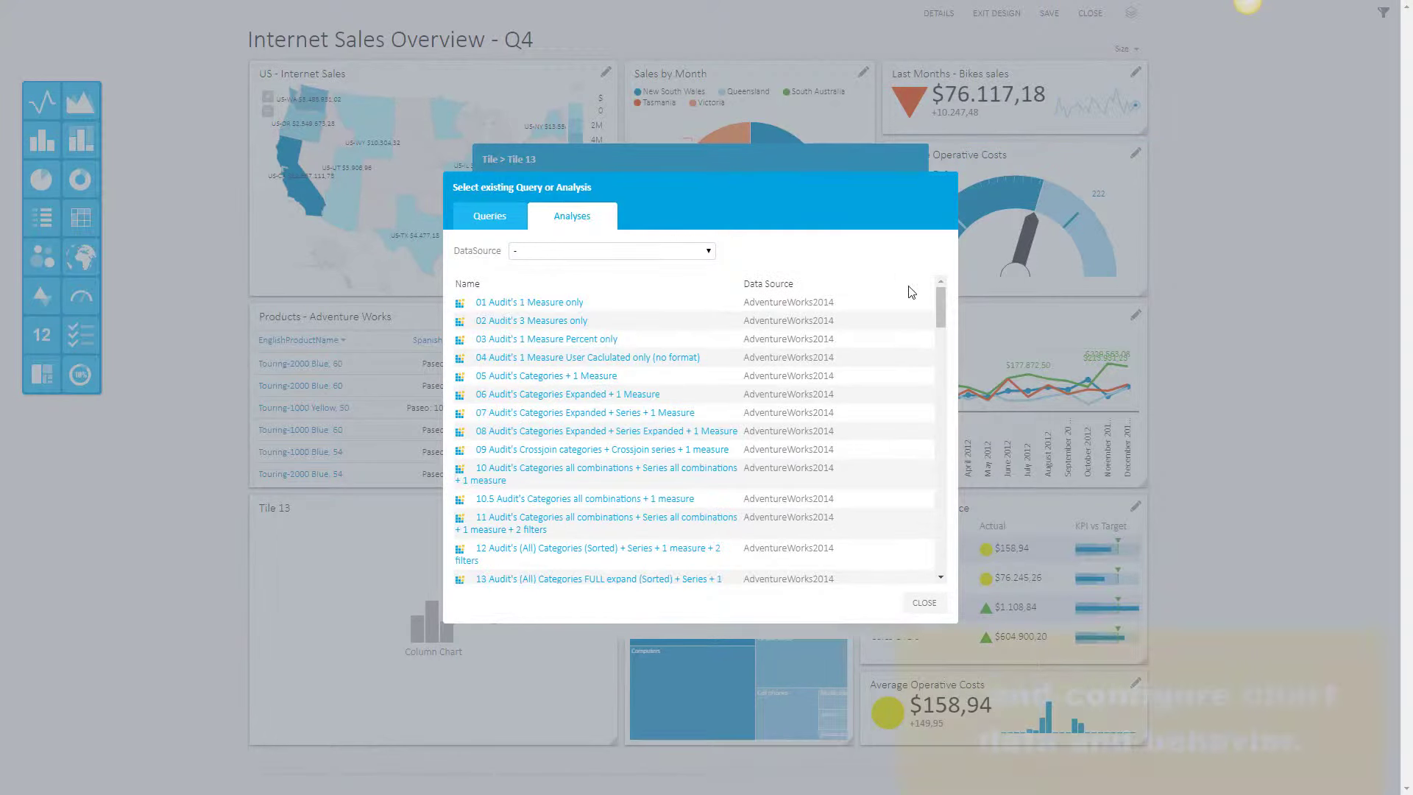
pyautogui.scroll(-3)
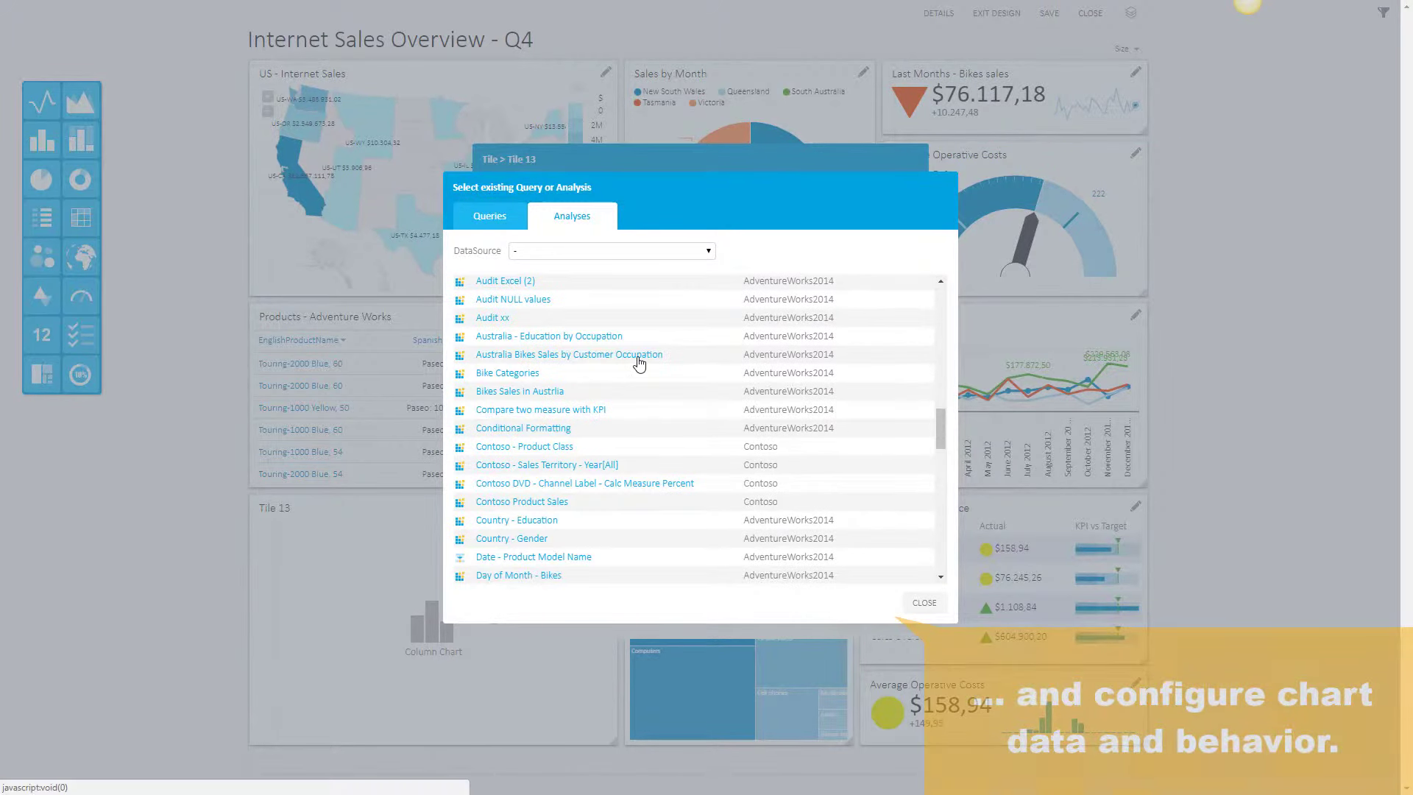
pyautogui.click(771, 353)
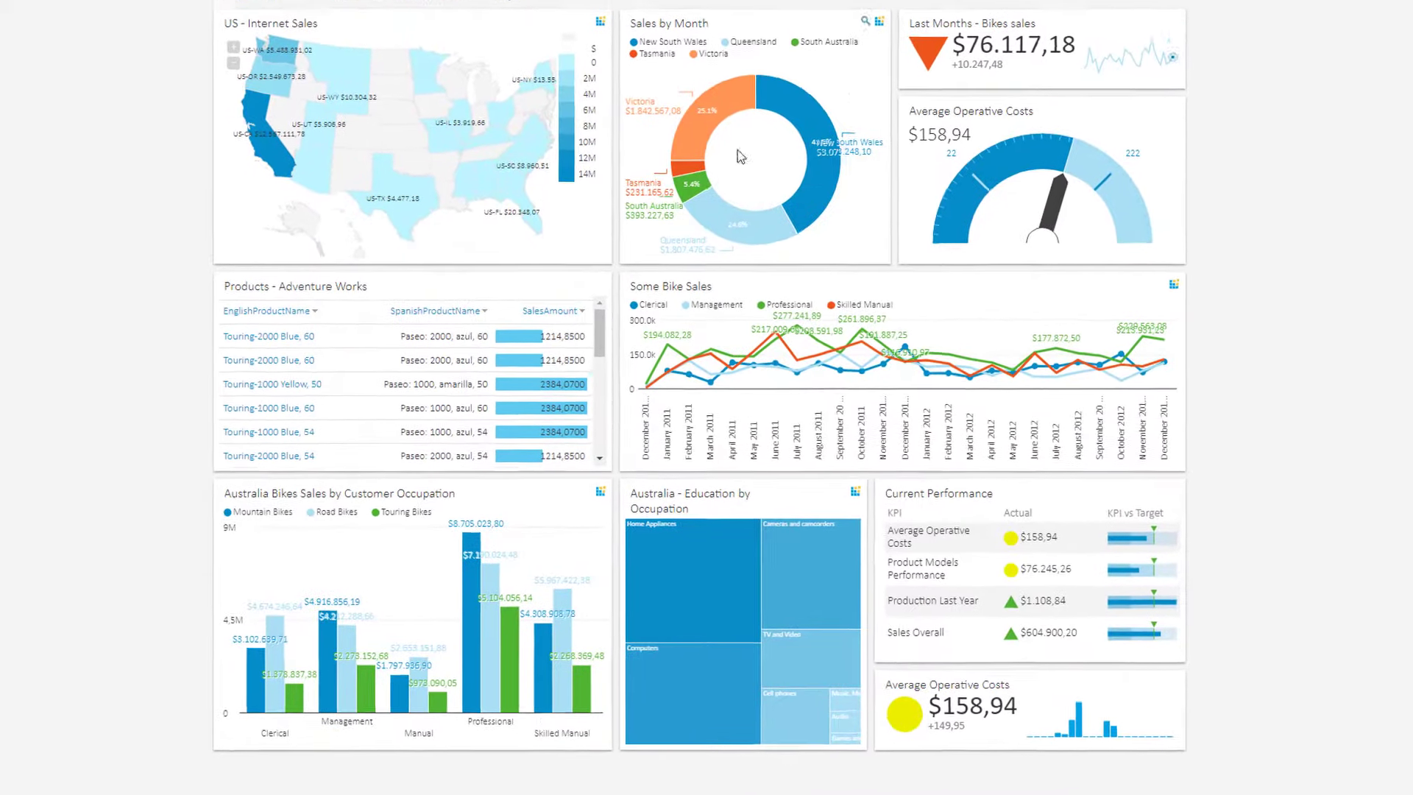
pyautogui.rightClick(448, 541)
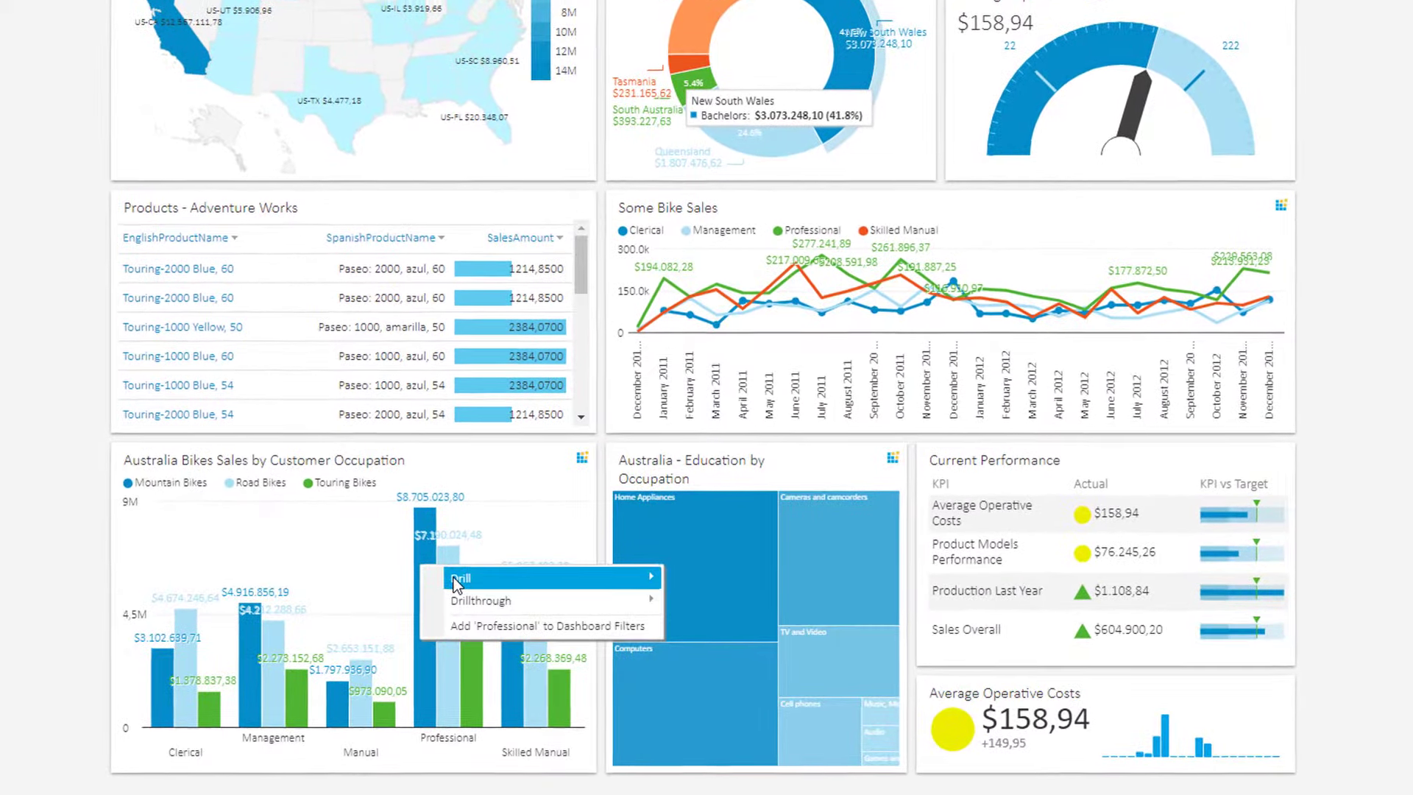
pyautogui.click(463, 577)
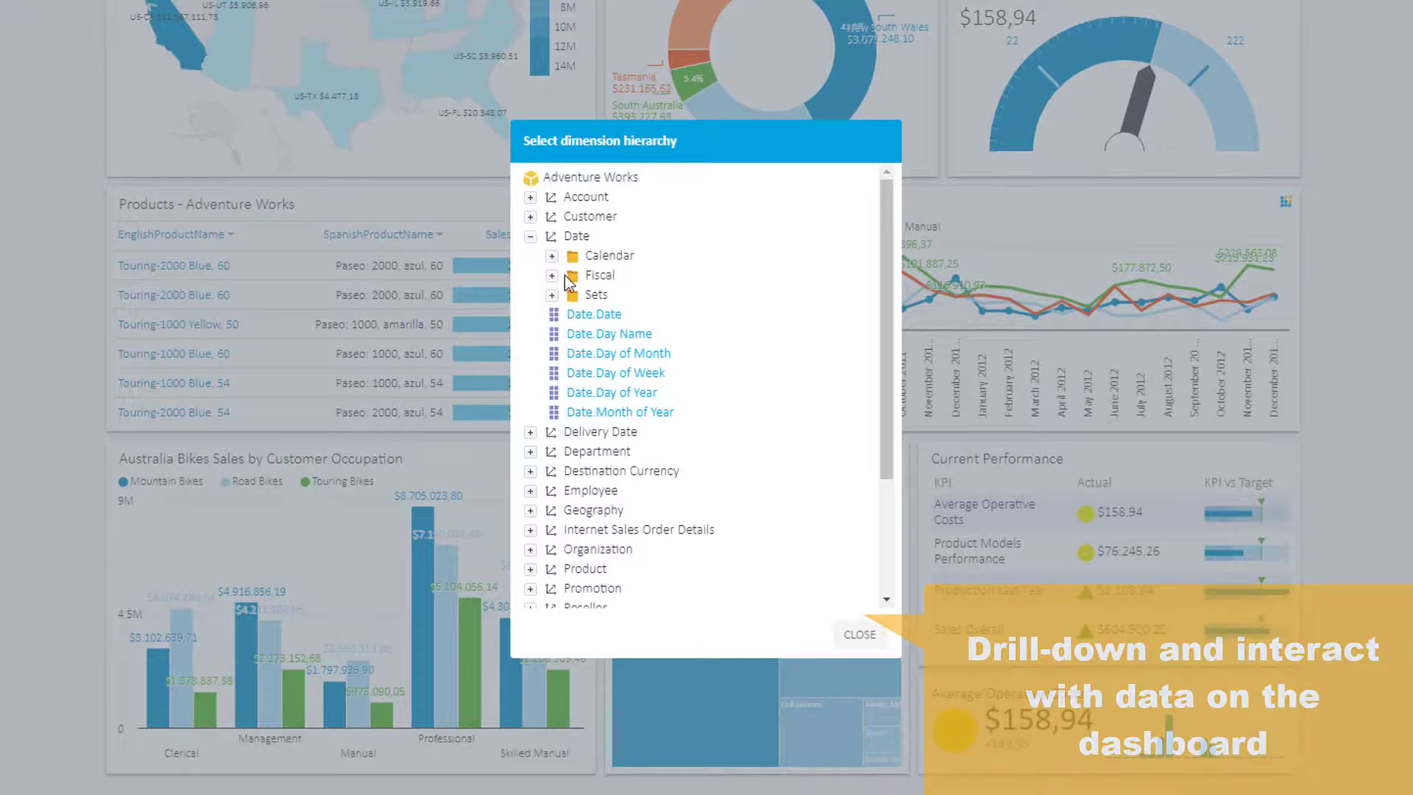
pyautogui.click(857, 635)
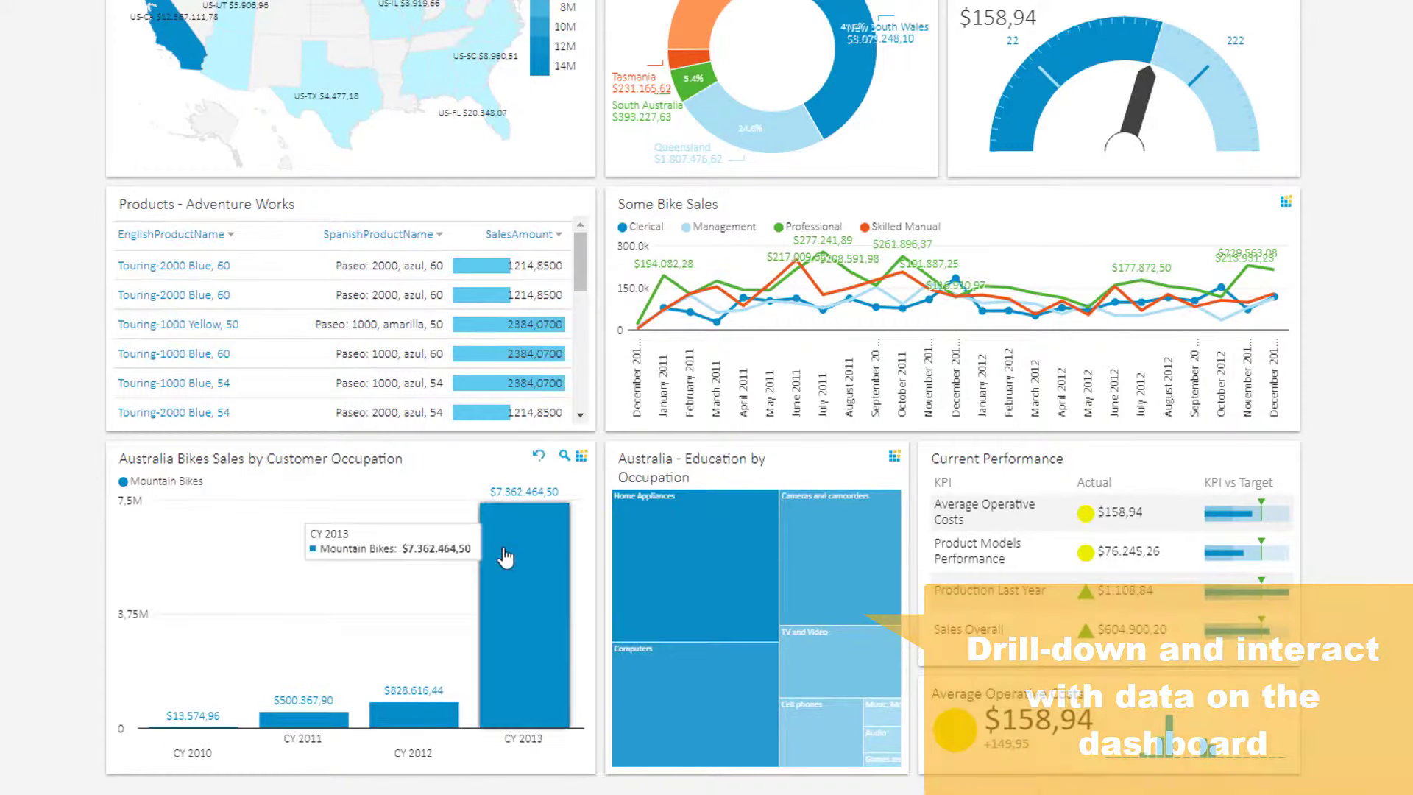
pyautogui.click(523, 586)
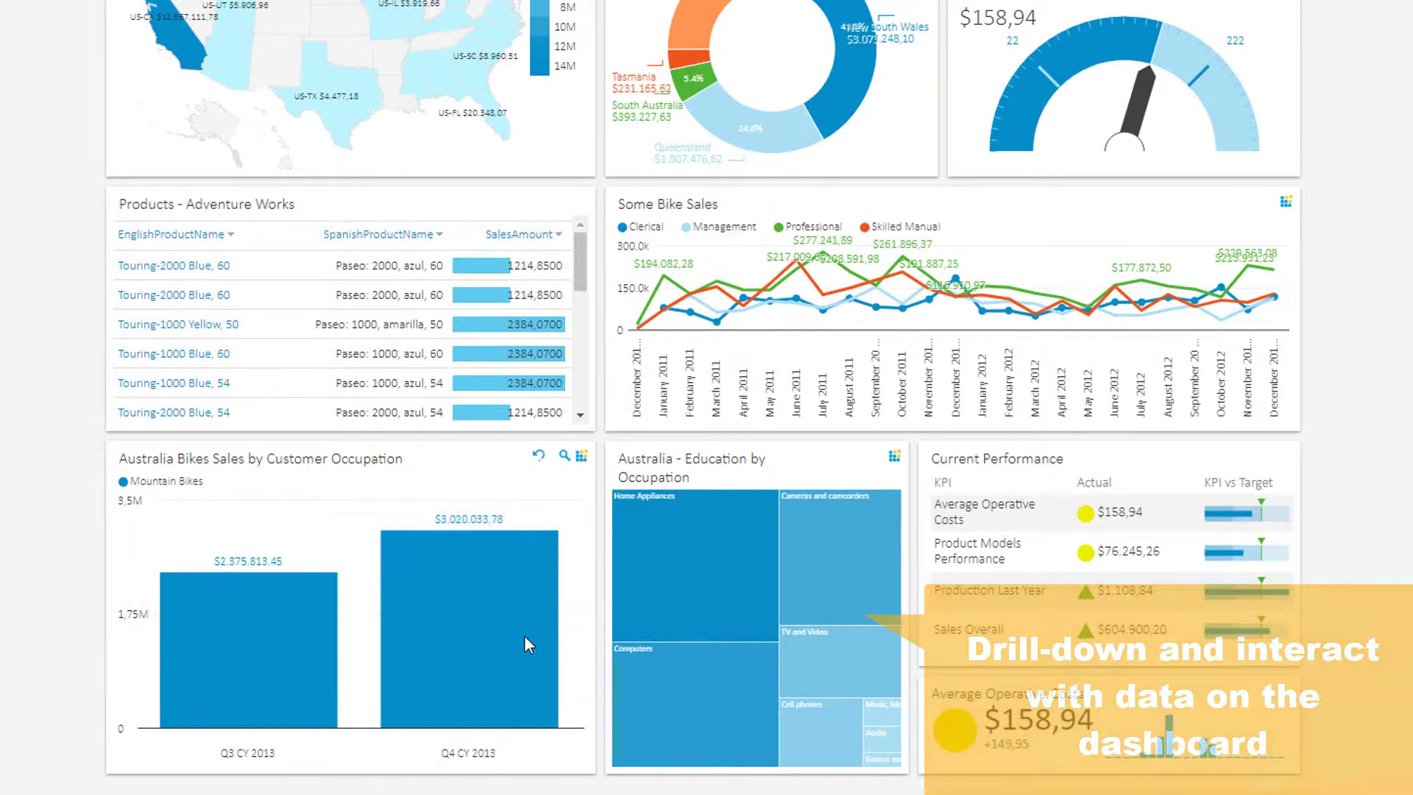
pyautogui.click(466, 645)
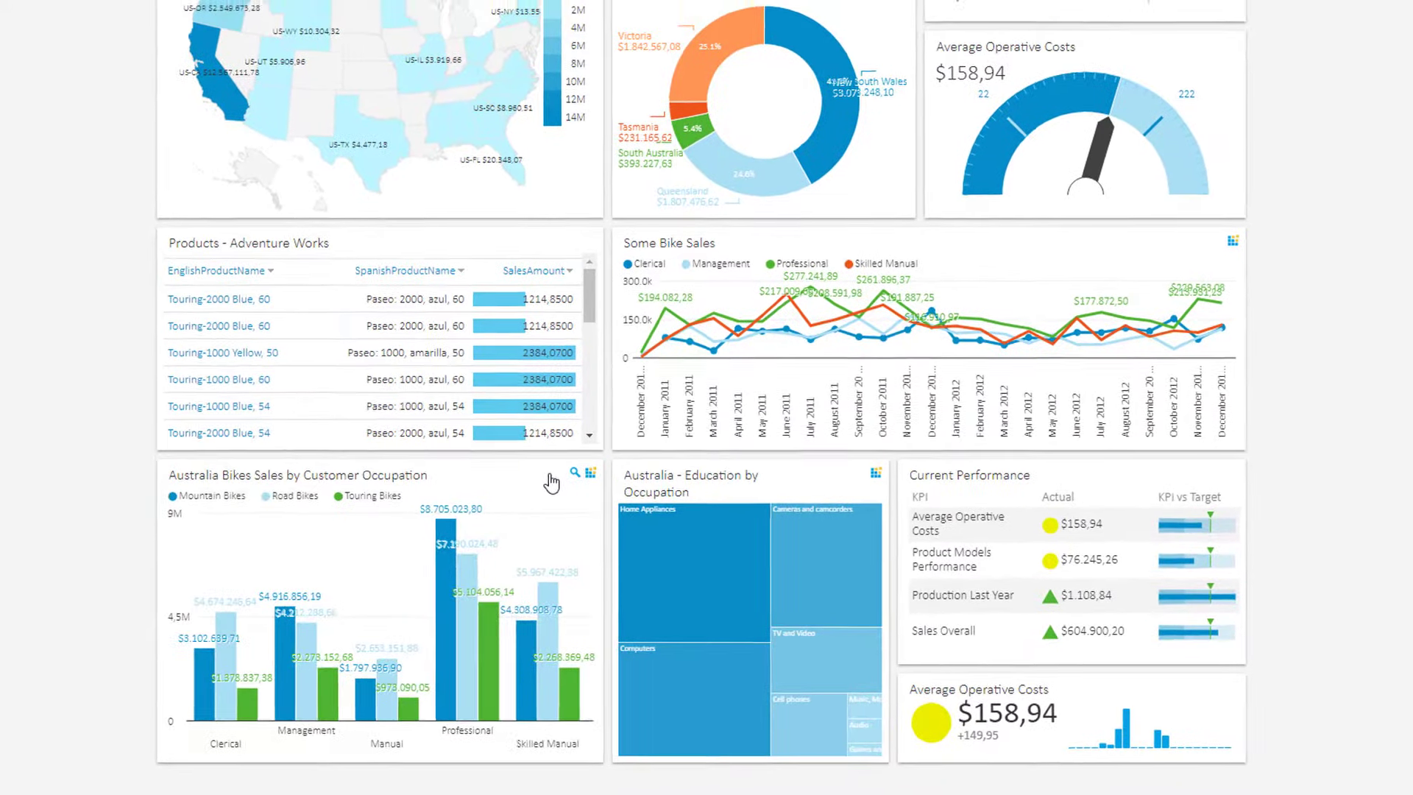
# - View the occupation bike sales chart enlarged, then close it
pyautogui.click(590, 472)
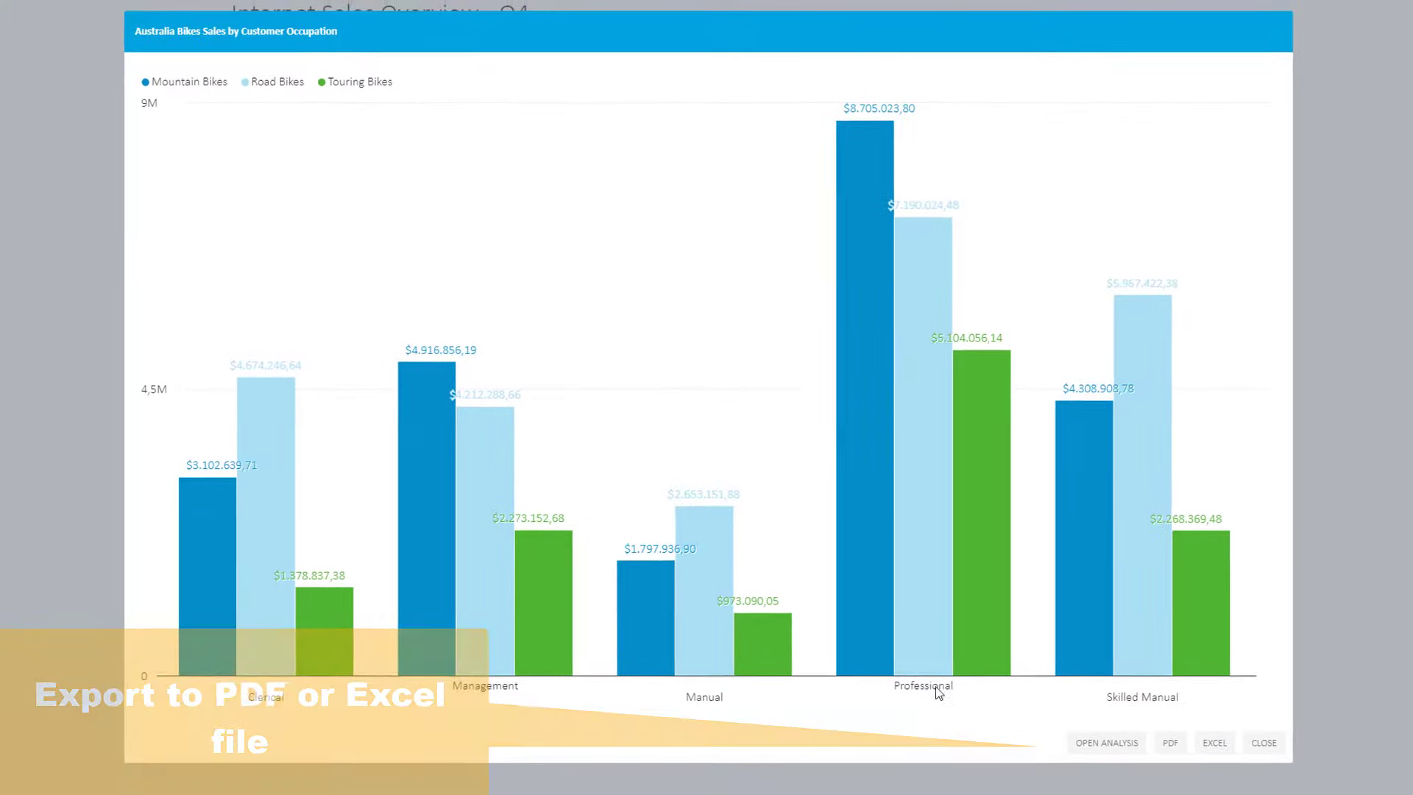
pyautogui.click(1150, 739)
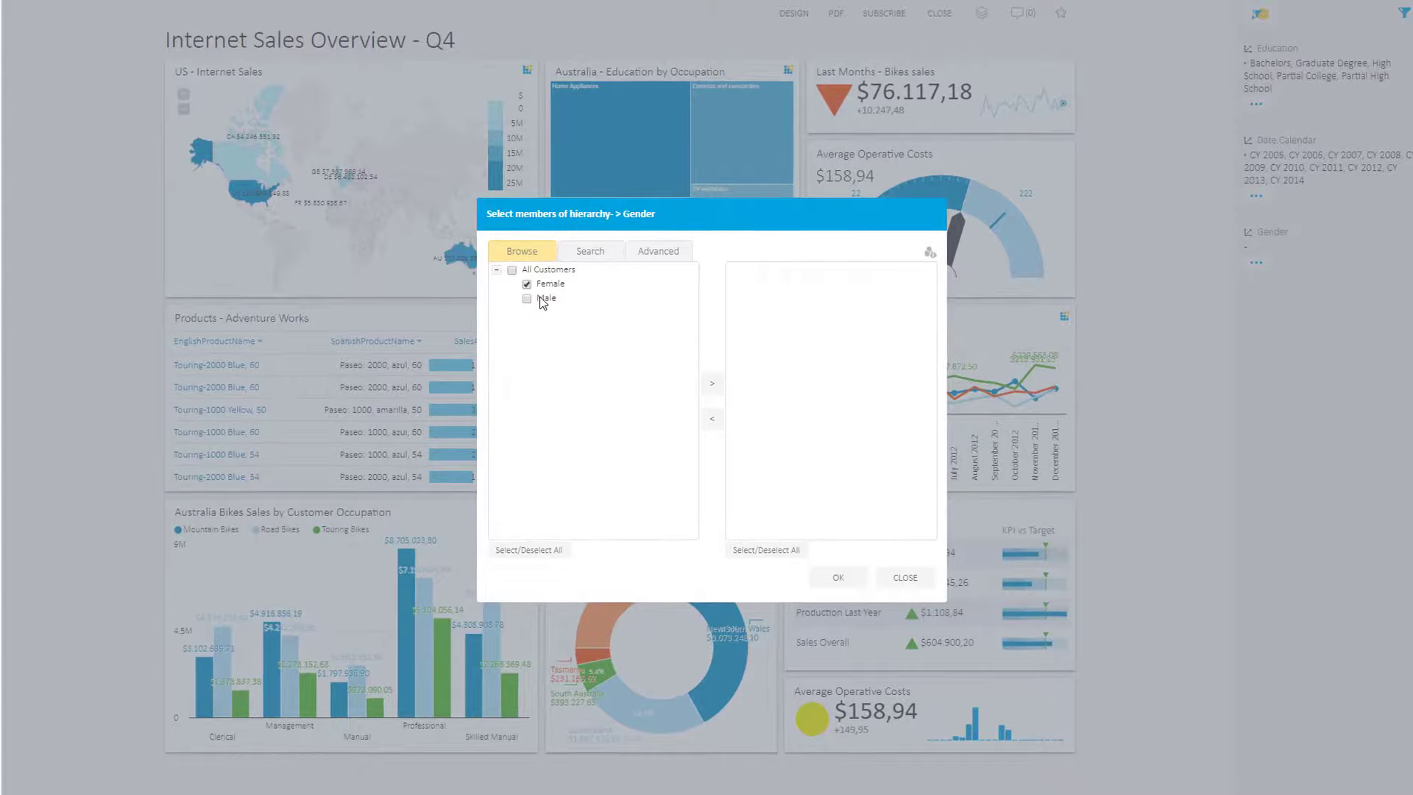
# - Apply the Female gender filter, clear the Sales by Month slice, and enlarge the internet sales map
pyautogui.click(836, 577)
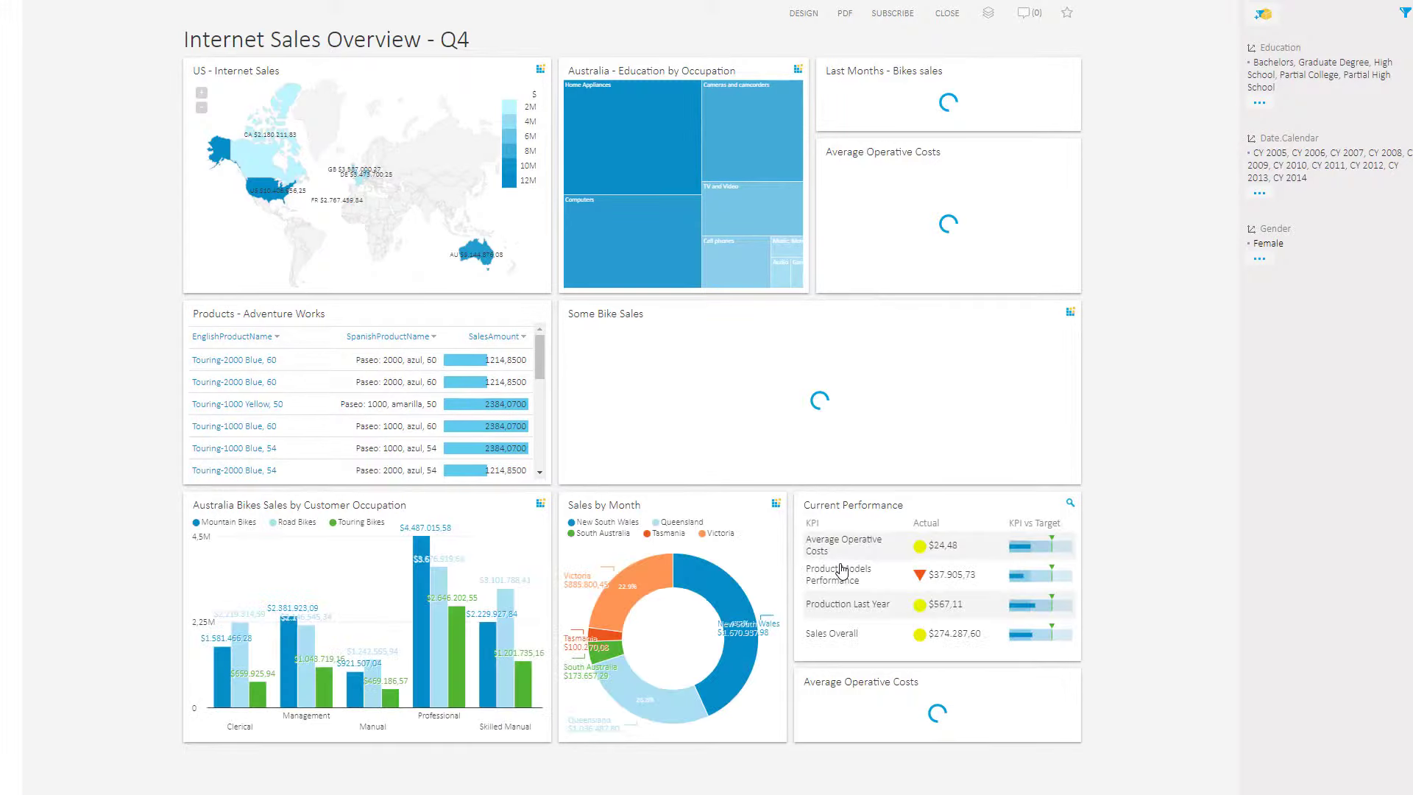
pyautogui.scroll(-3)
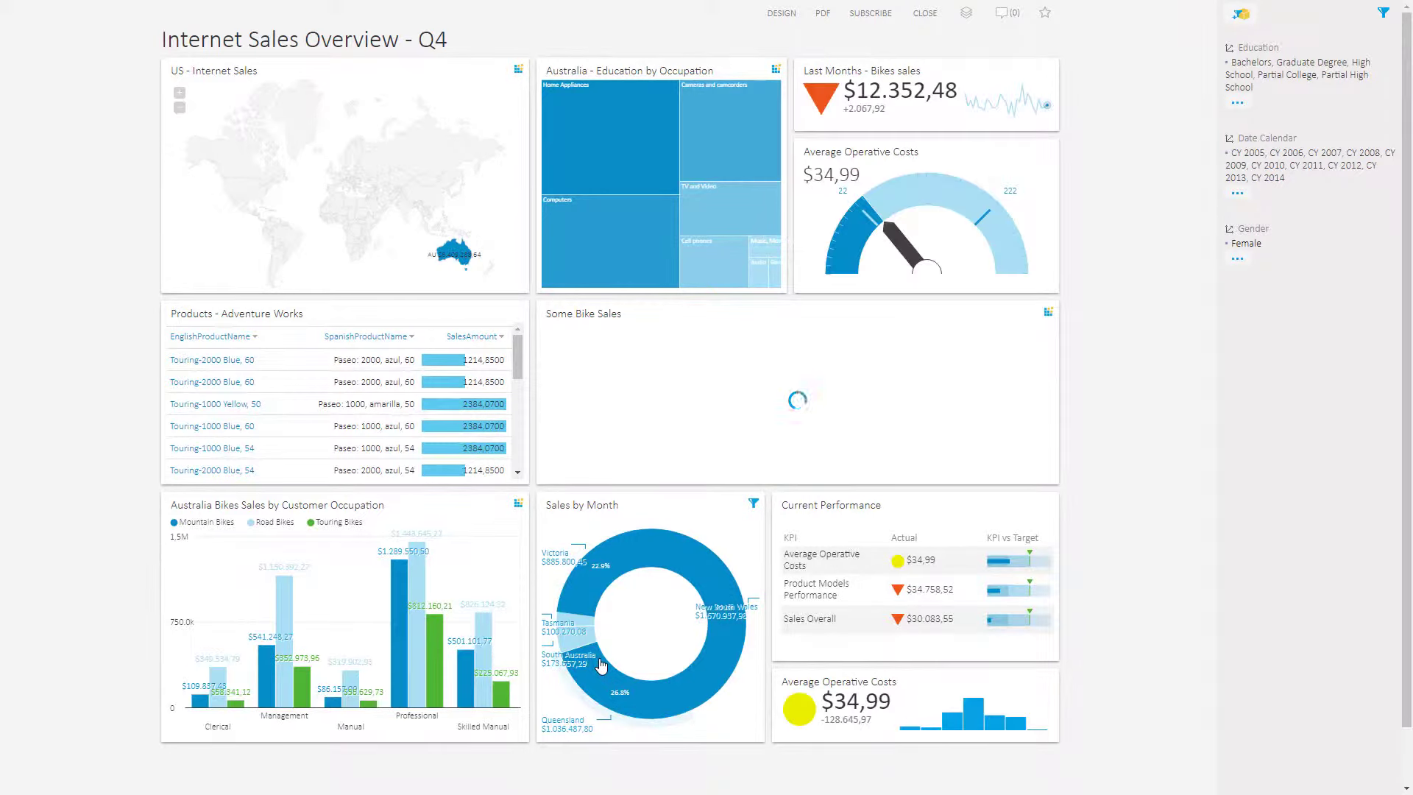
pyautogui.click(505, 72)
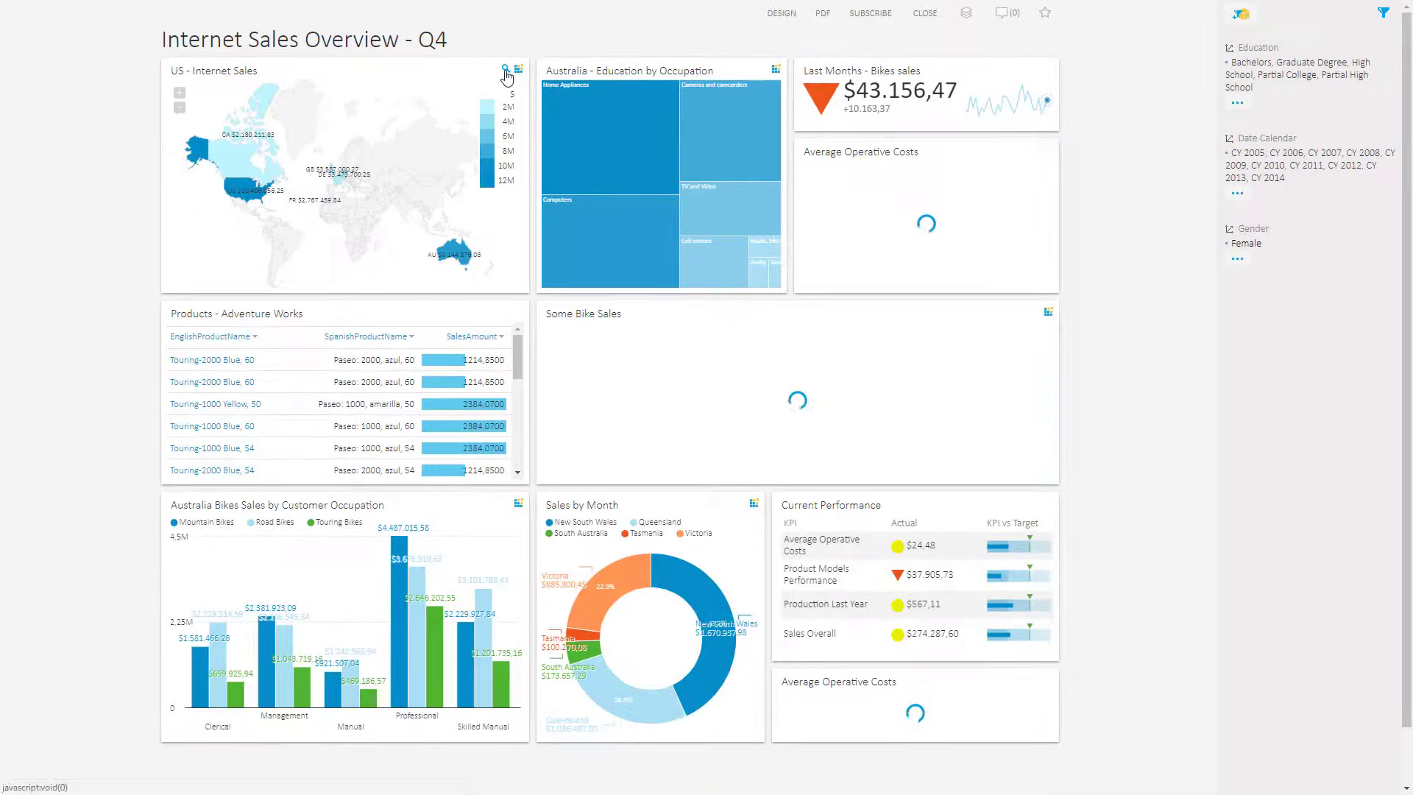
pyautogui.click(506, 69)
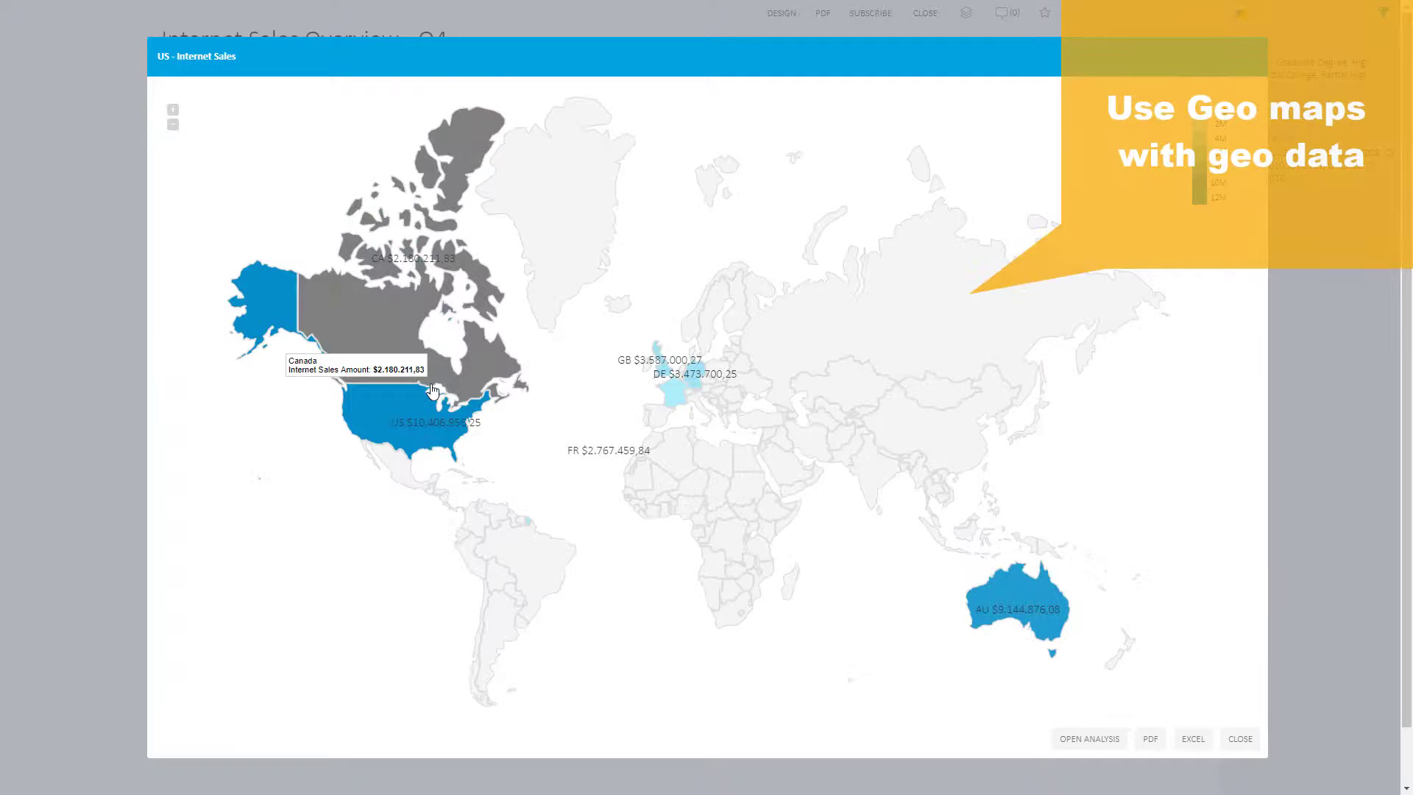
# - Close the enlarged map, drill into Florida's county sales, then return to all US states
pyautogui.click(434, 422)
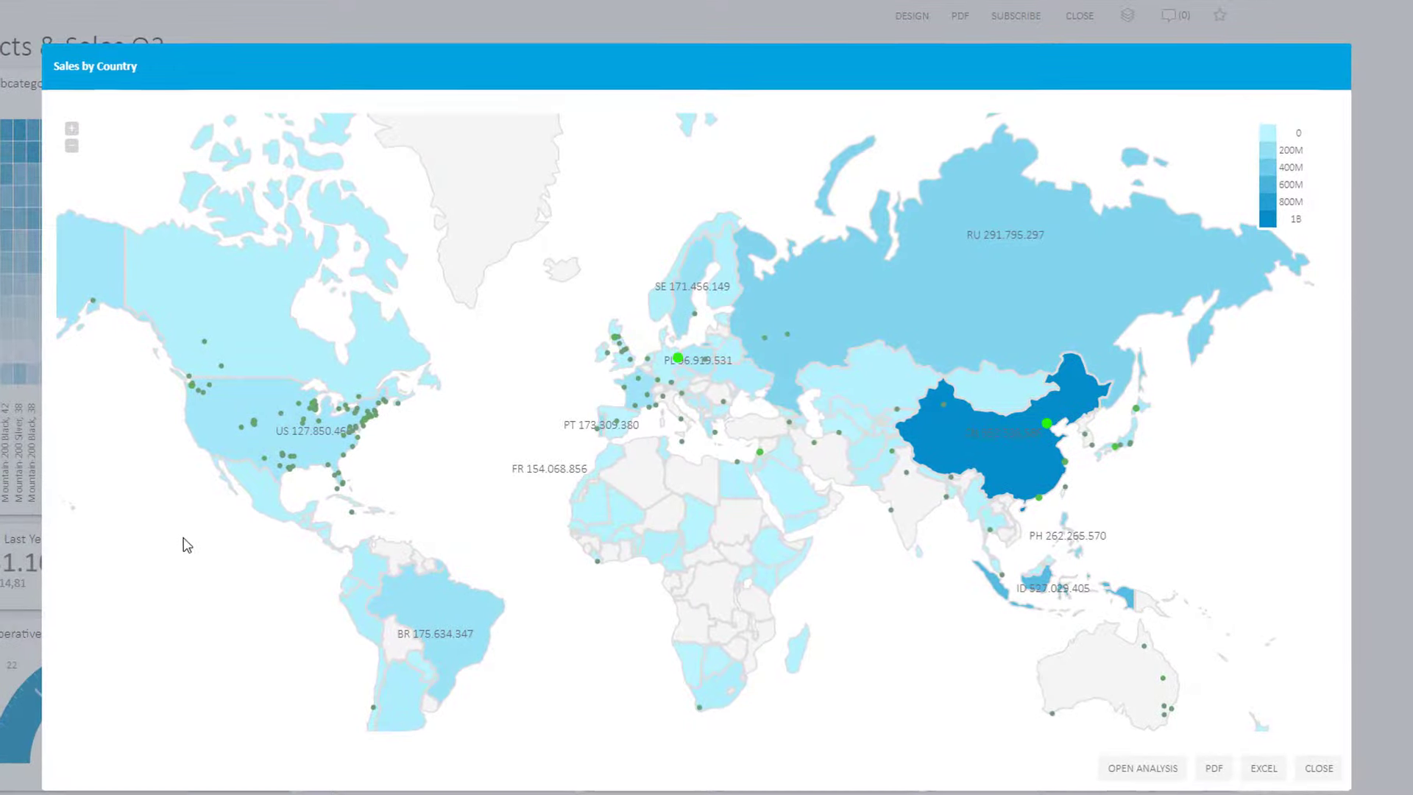
pyautogui.moveTo(208, 433)
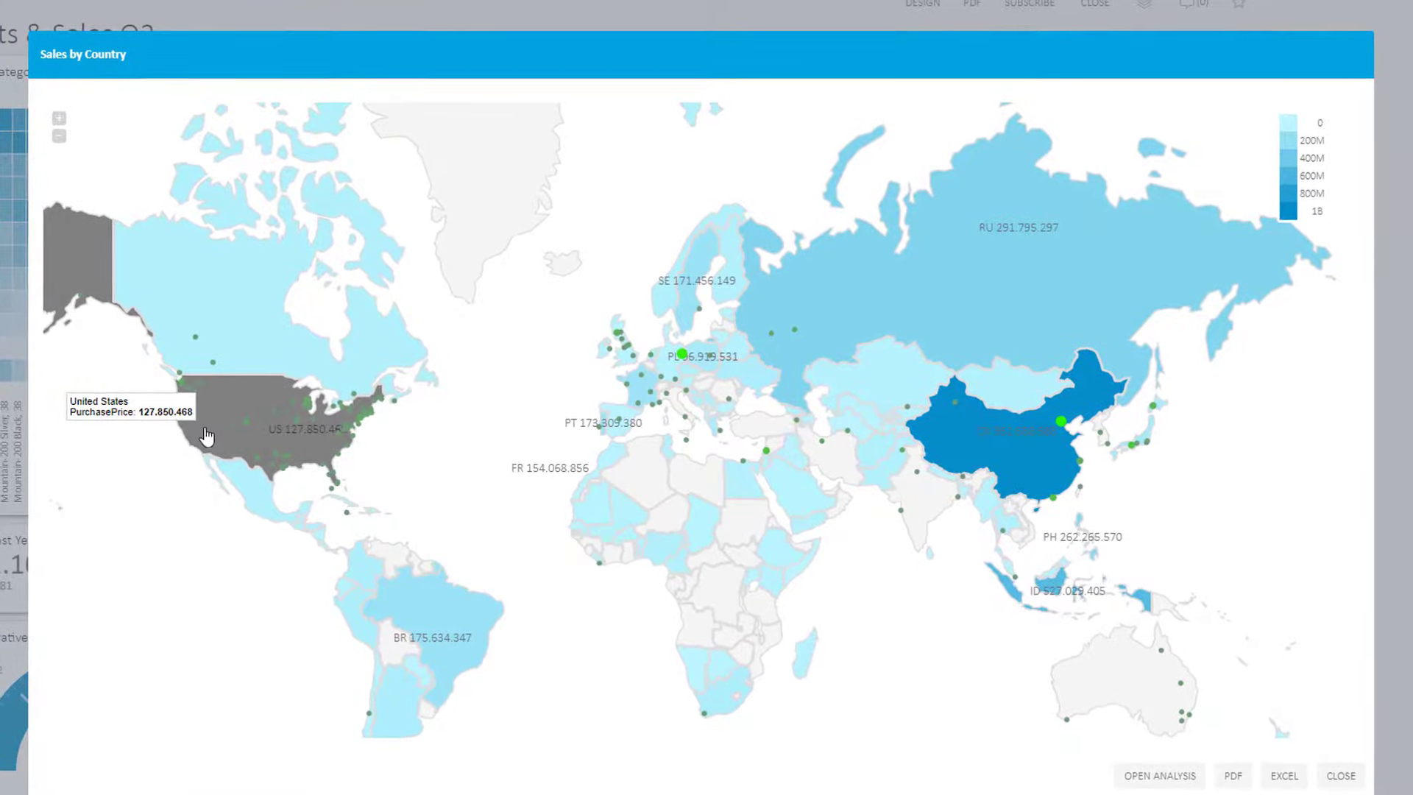
pyautogui.moveTo(642, 391)
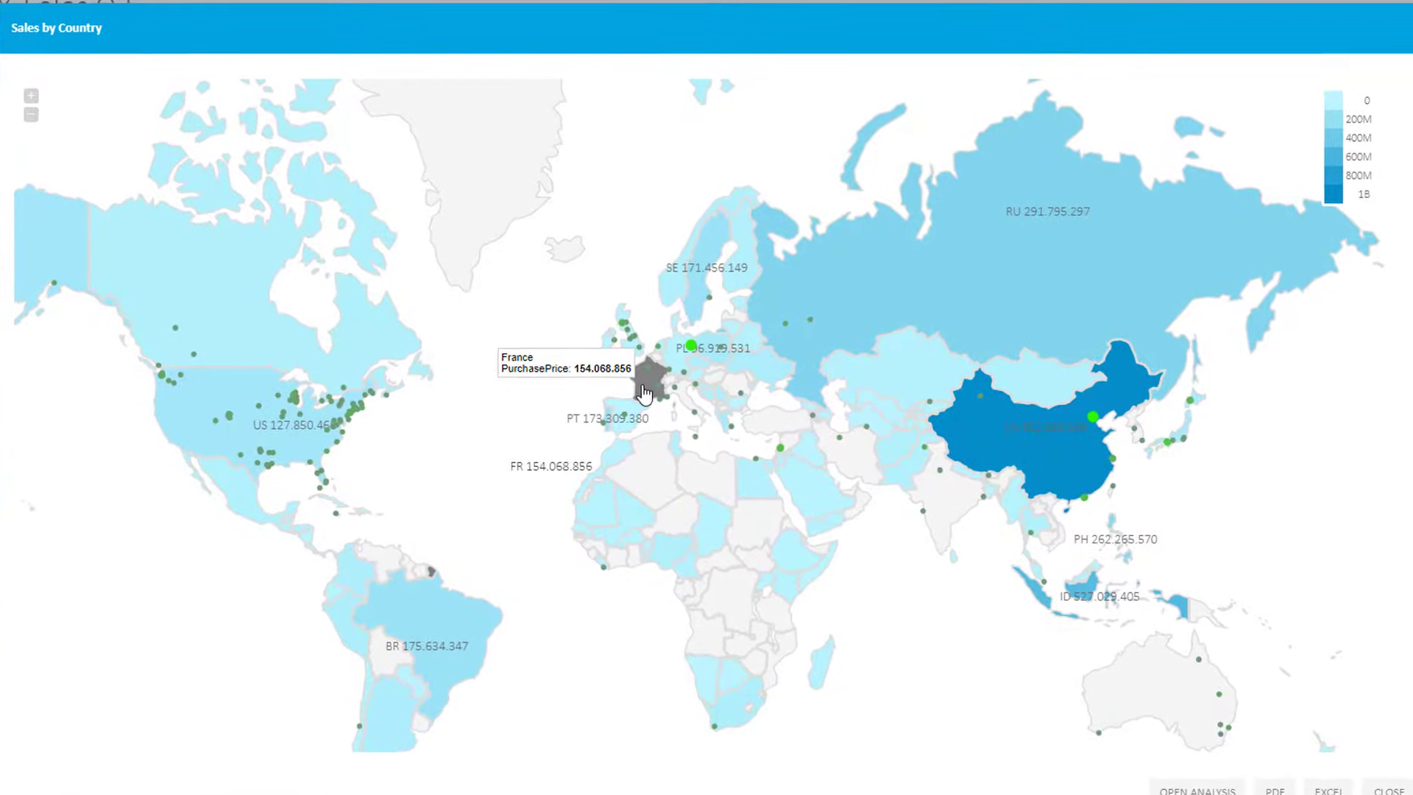
pyautogui.moveTo(888, 314)
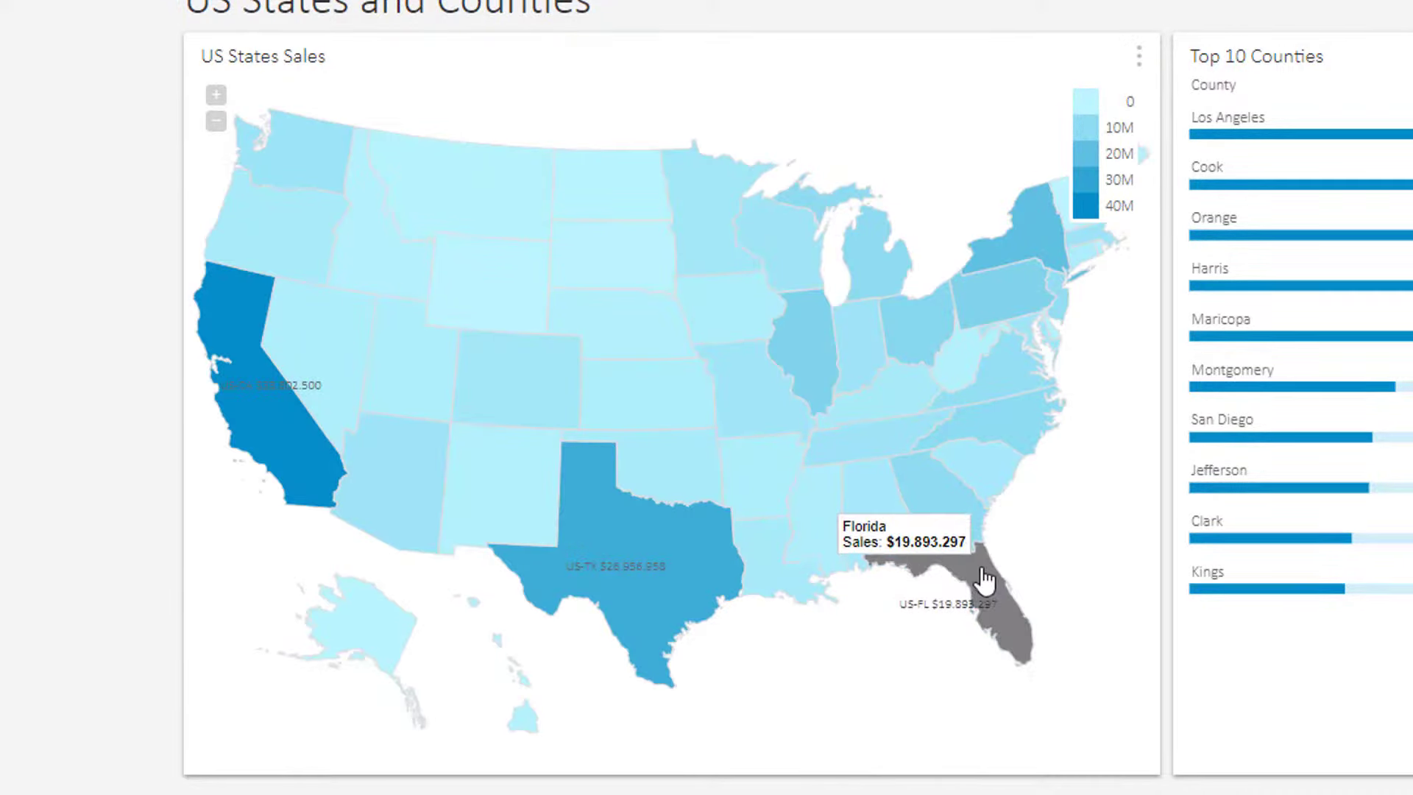
pyautogui.click(982, 582)
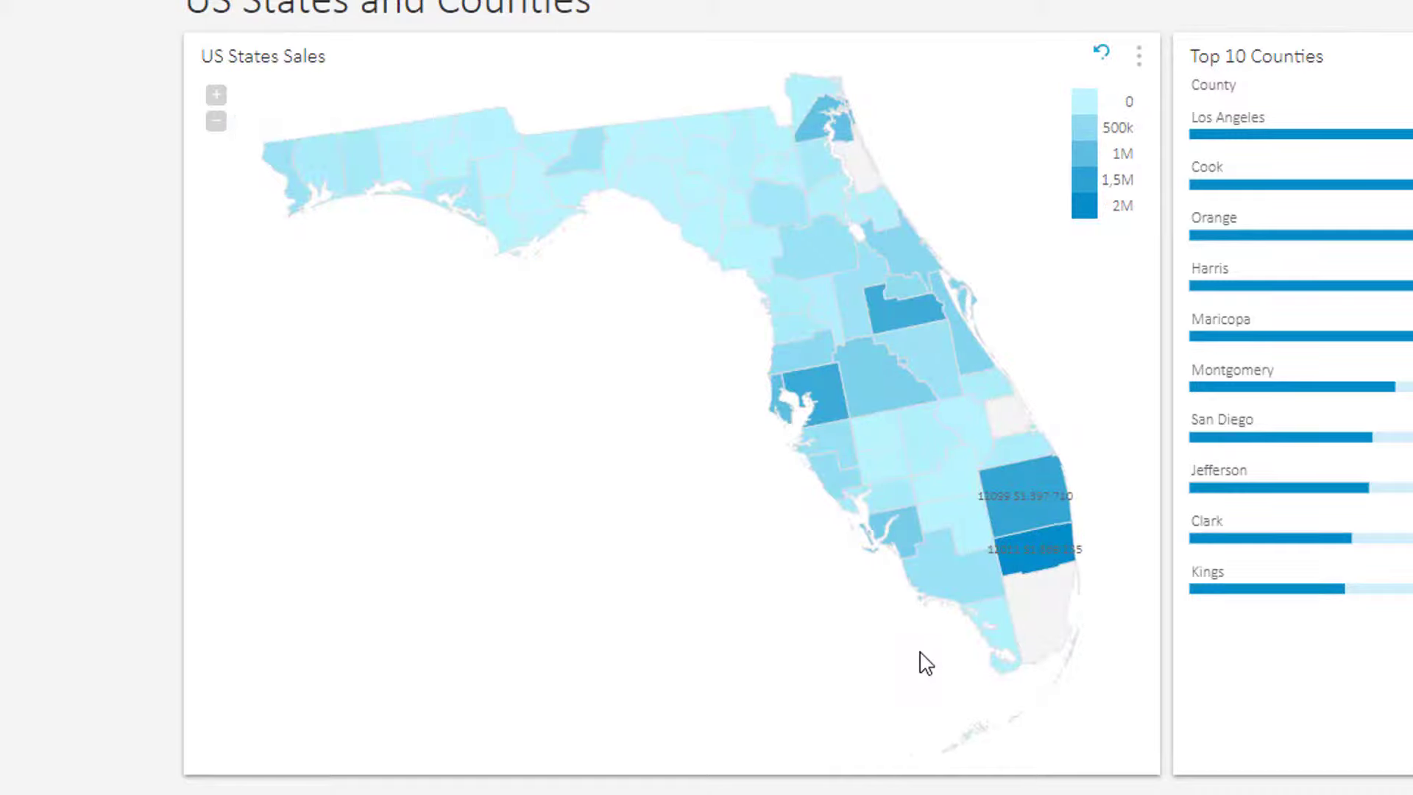
pyautogui.click(791, 124)
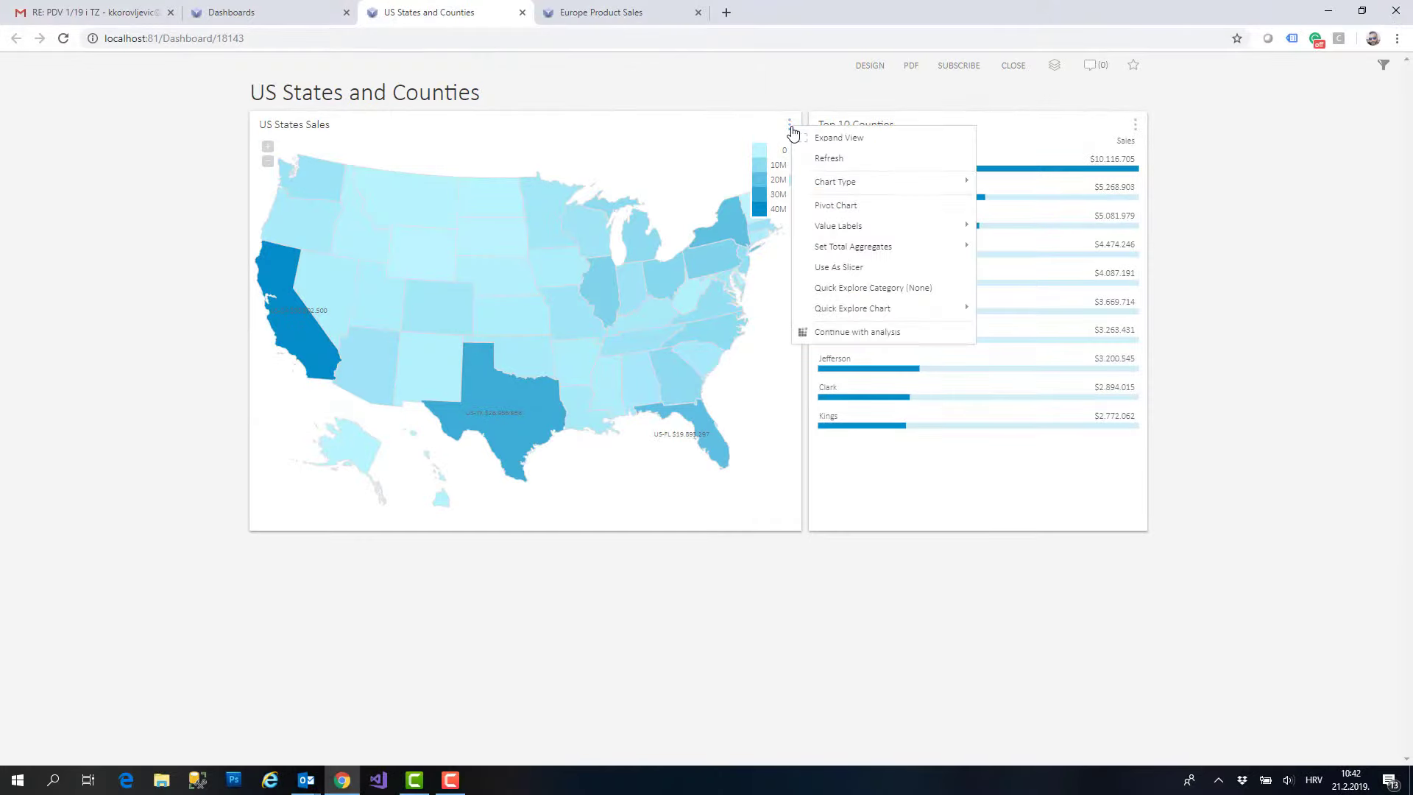
# - Use the states map as a slicer and filter Top 10 Counties to California
pyautogui.click(838, 137)
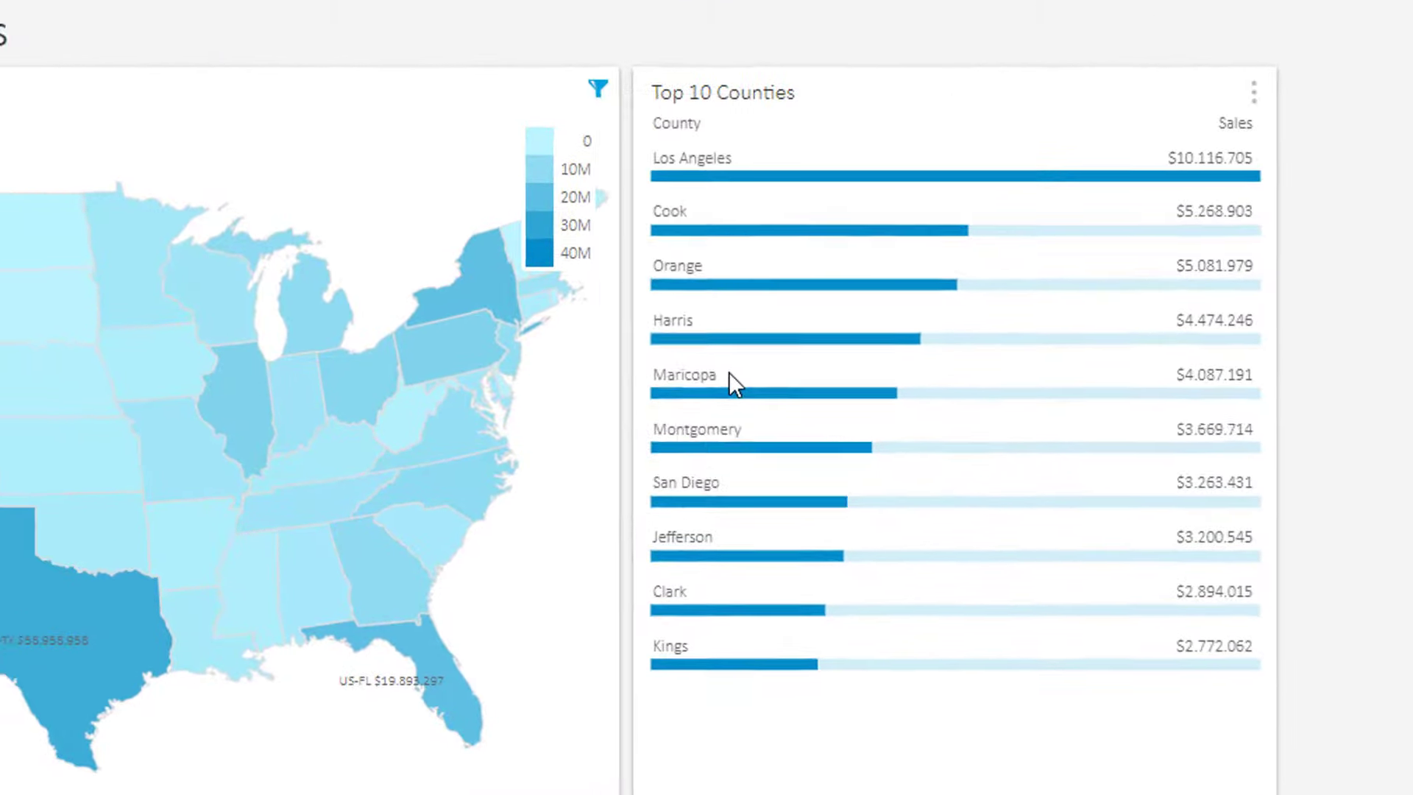
pyautogui.click(136, 433)
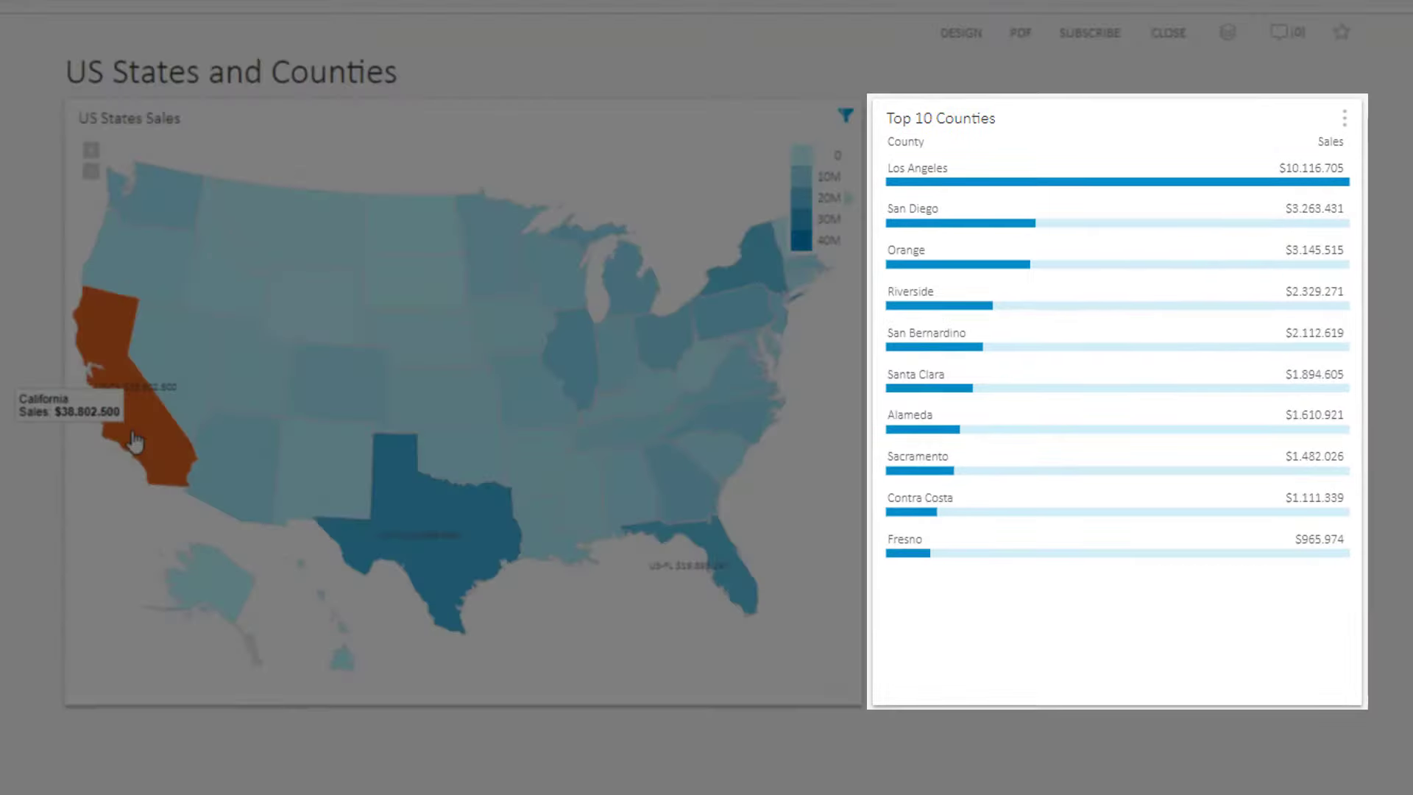
pyautogui.click(442, 541)
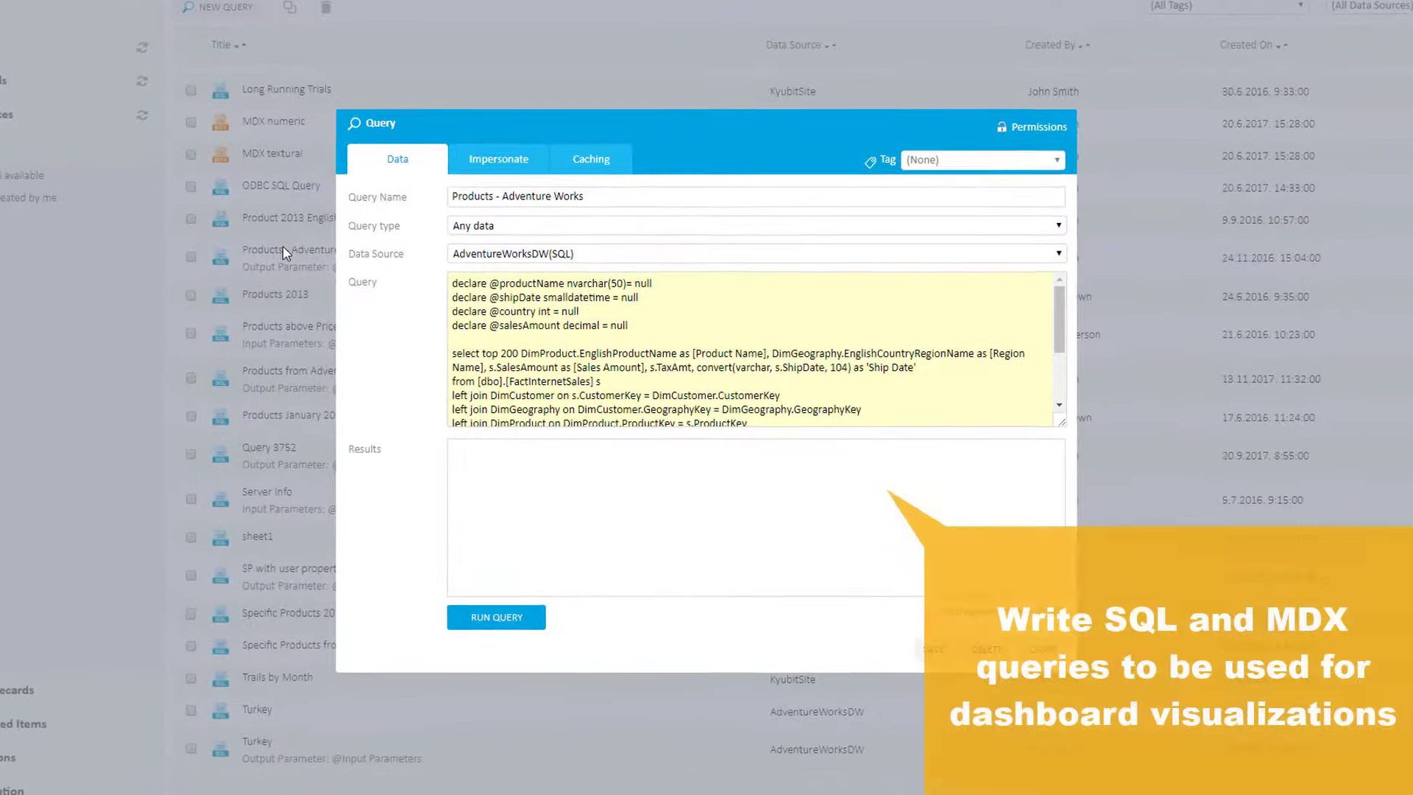
# - Run the Products - Adventure Works query to preview its product sales rows
pyautogui.scroll(-3)
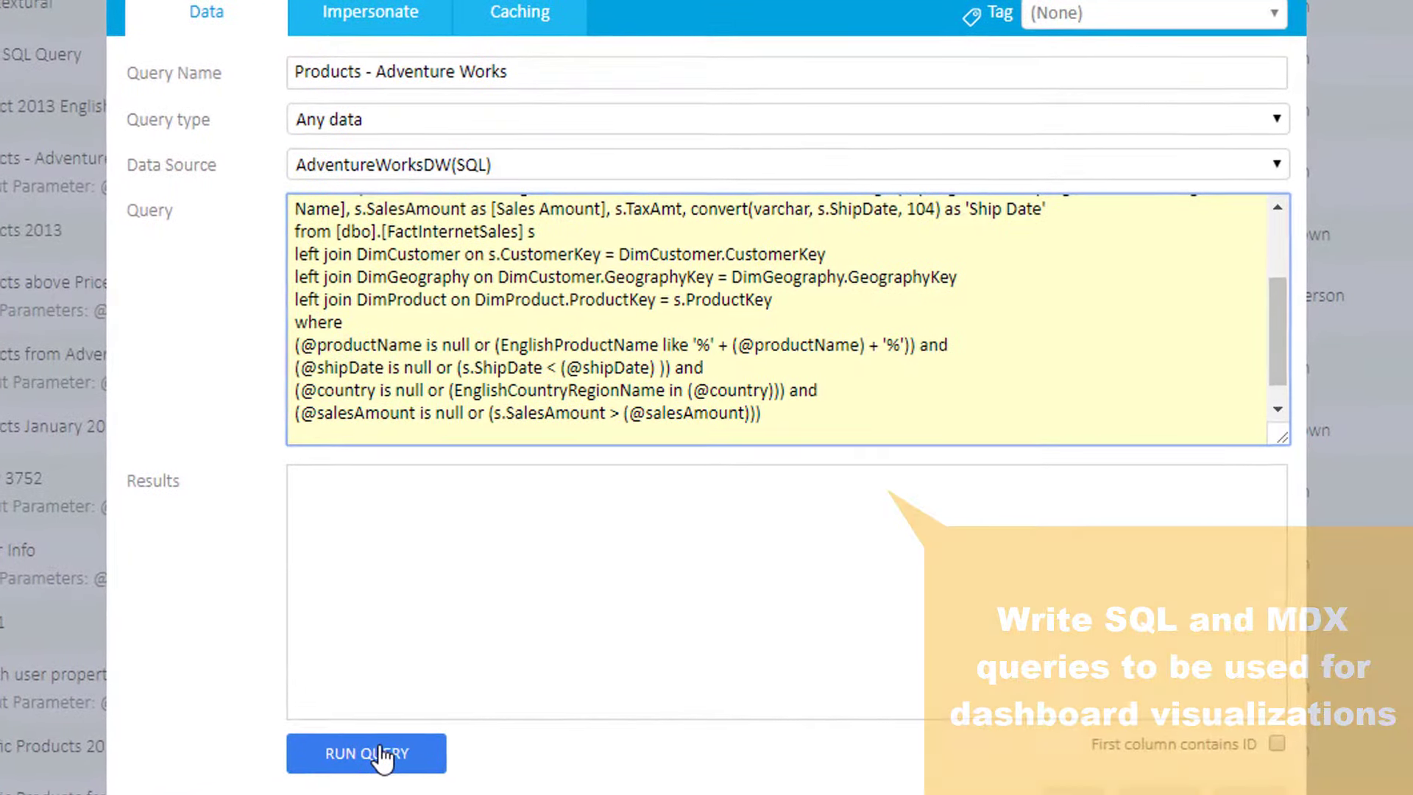
pyautogui.click(365, 754)
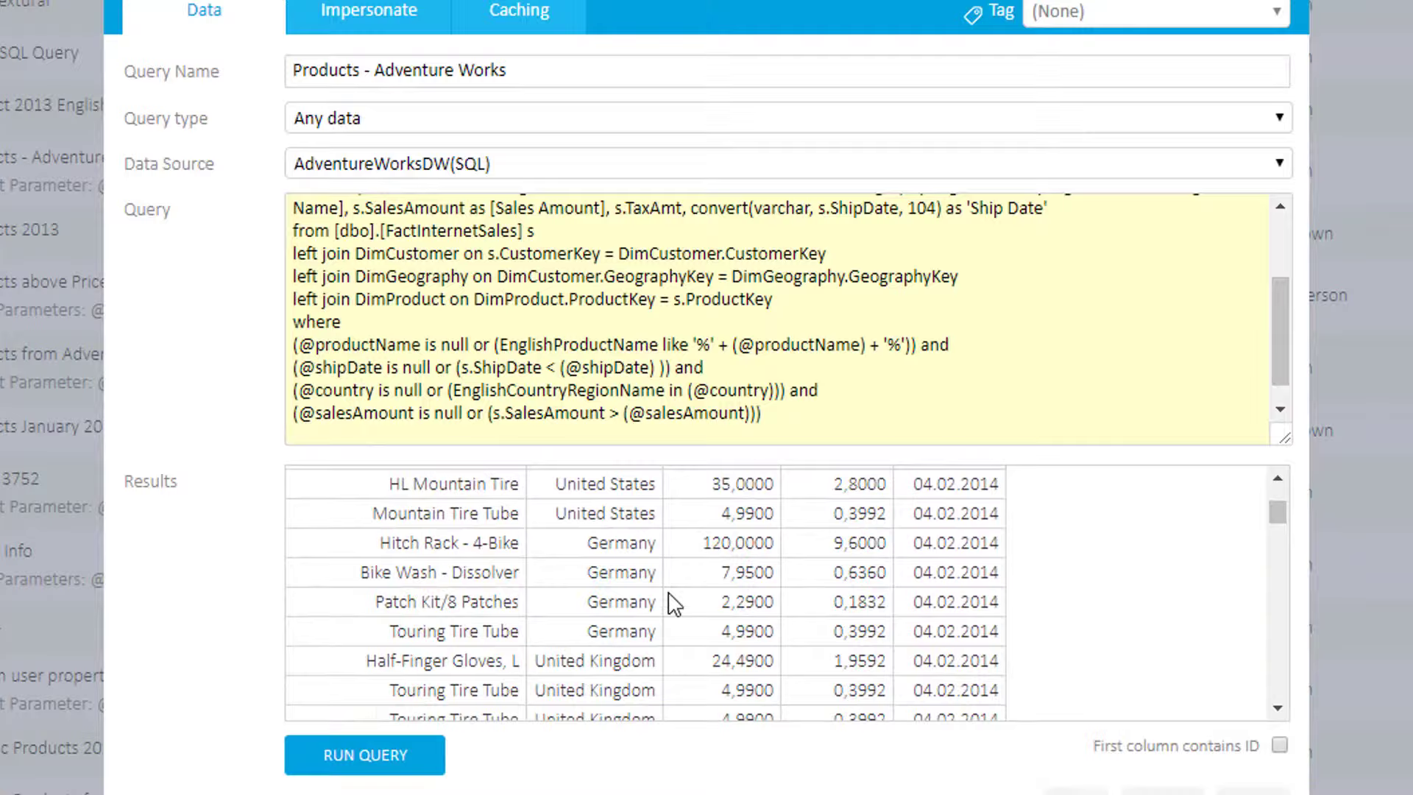
pyautogui.click(925, 13)
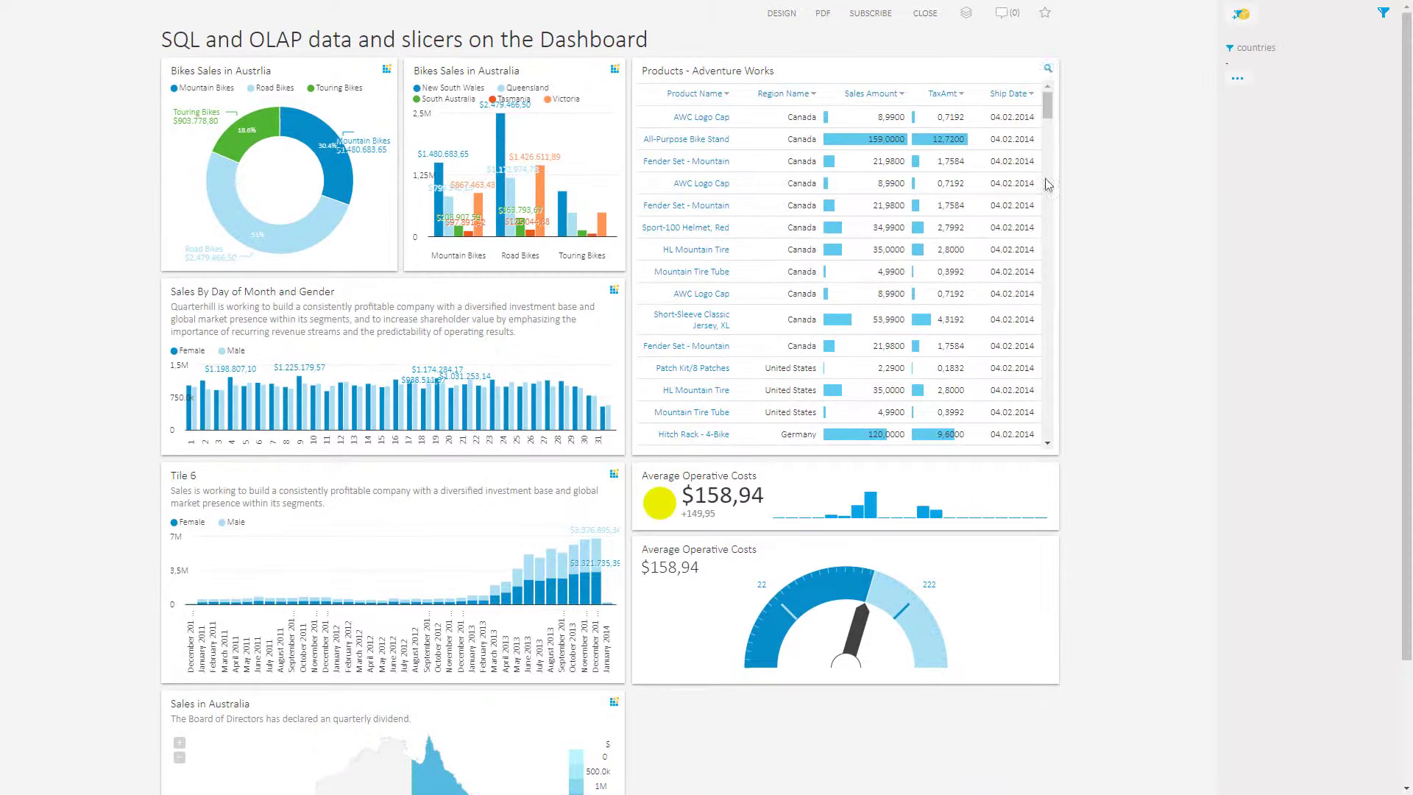
# - Scroll down through the SQL and OLAP dashboard
pyautogui.scroll(-3)
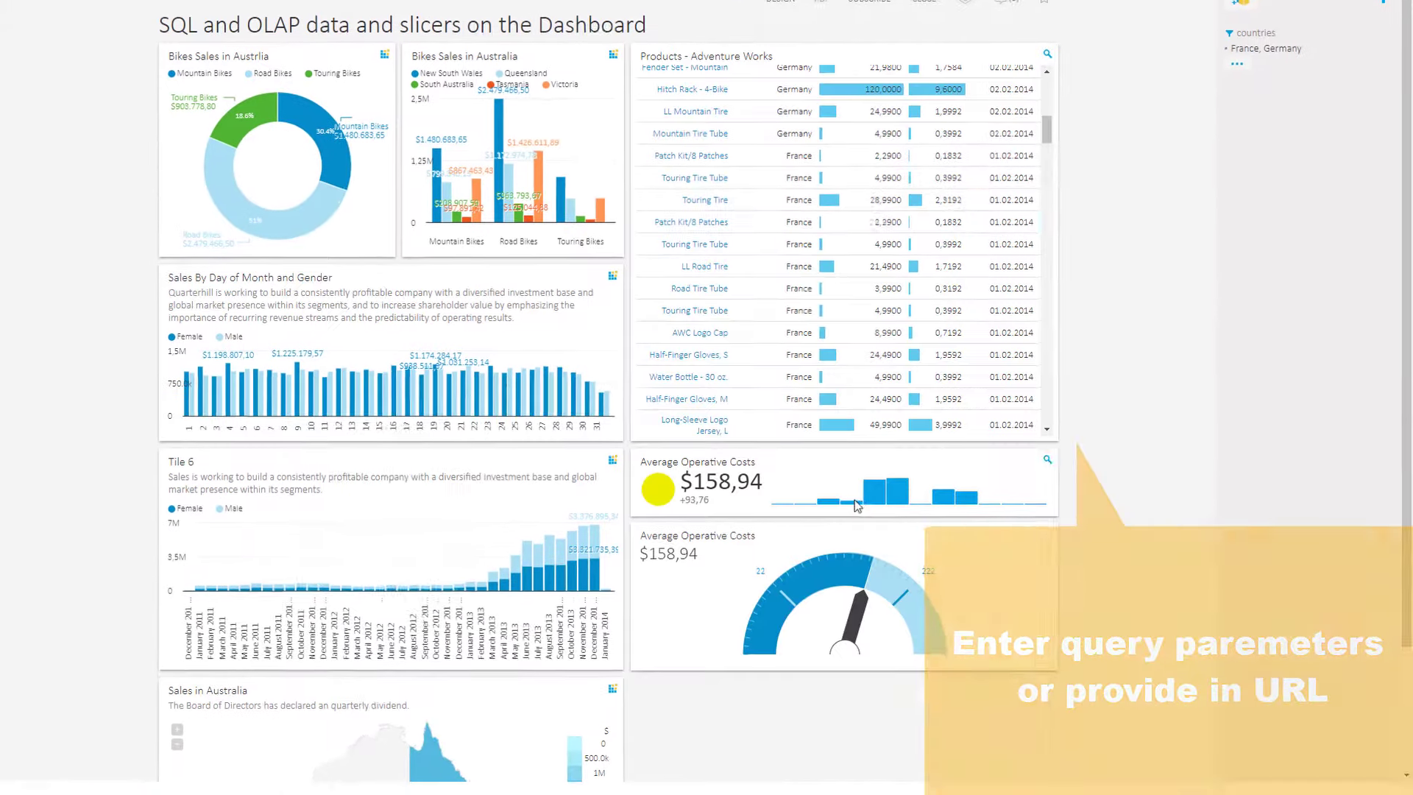
pyautogui.scroll(-3)
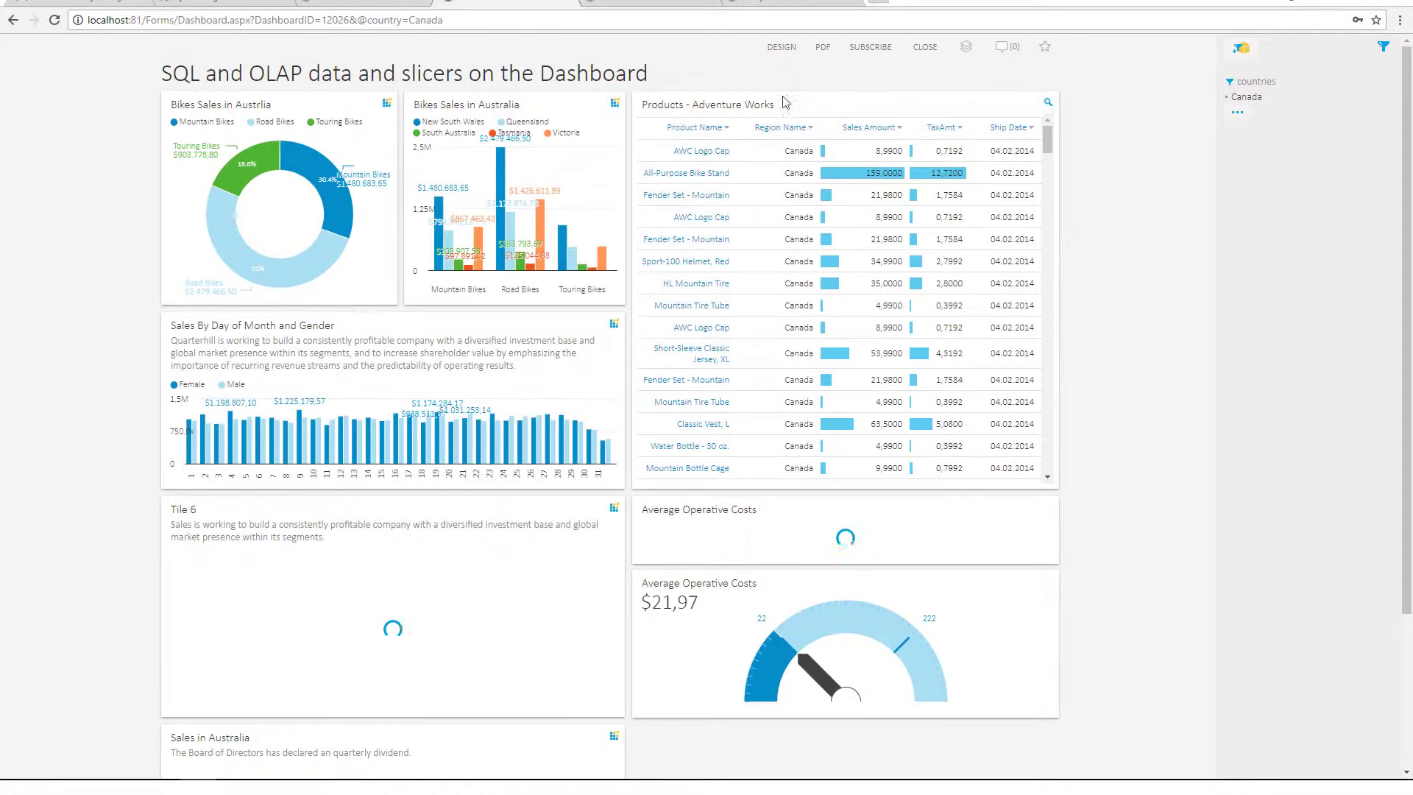
pyautogui.scroll(-3)
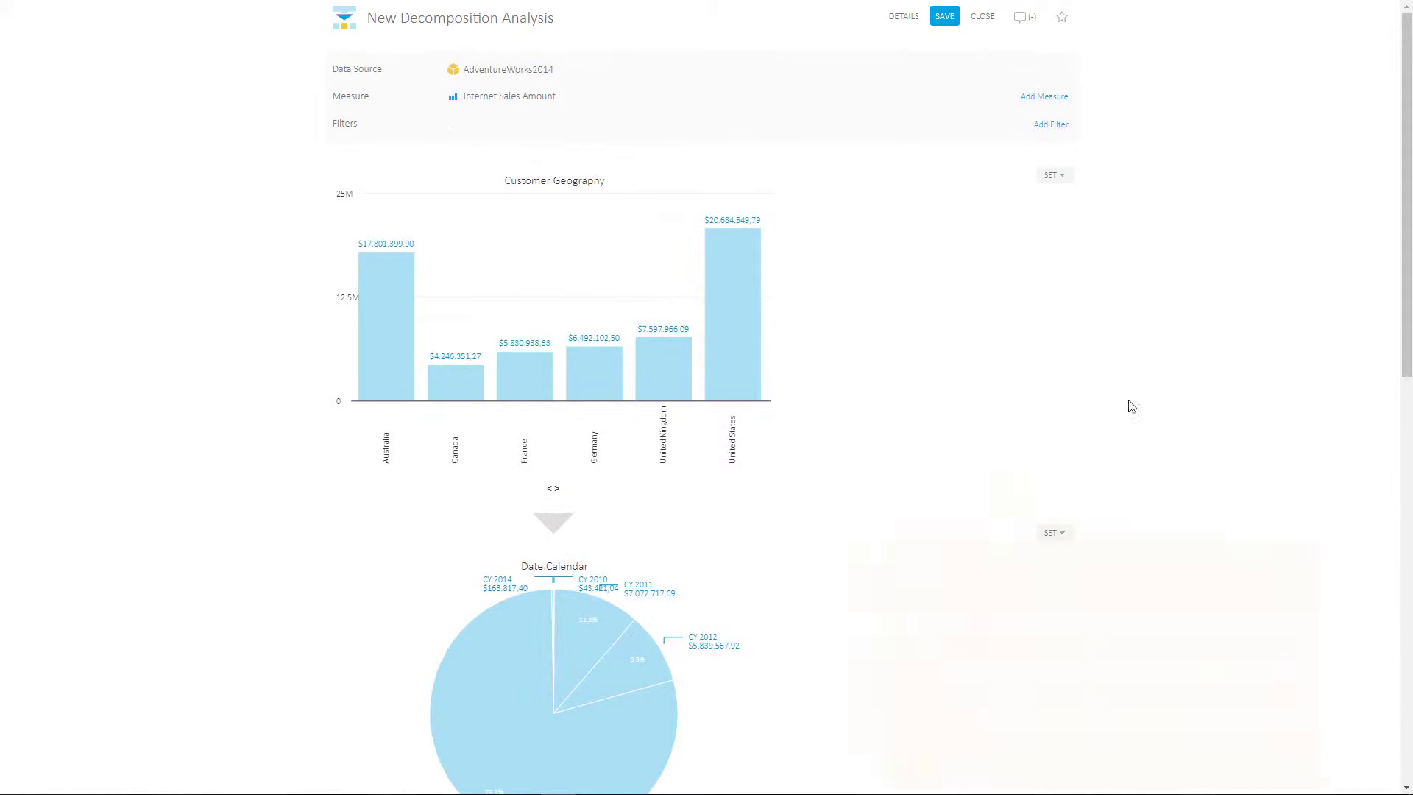
# - Scroll the decomposition analysis and click a country bar
pyautogui.scroll(-3)
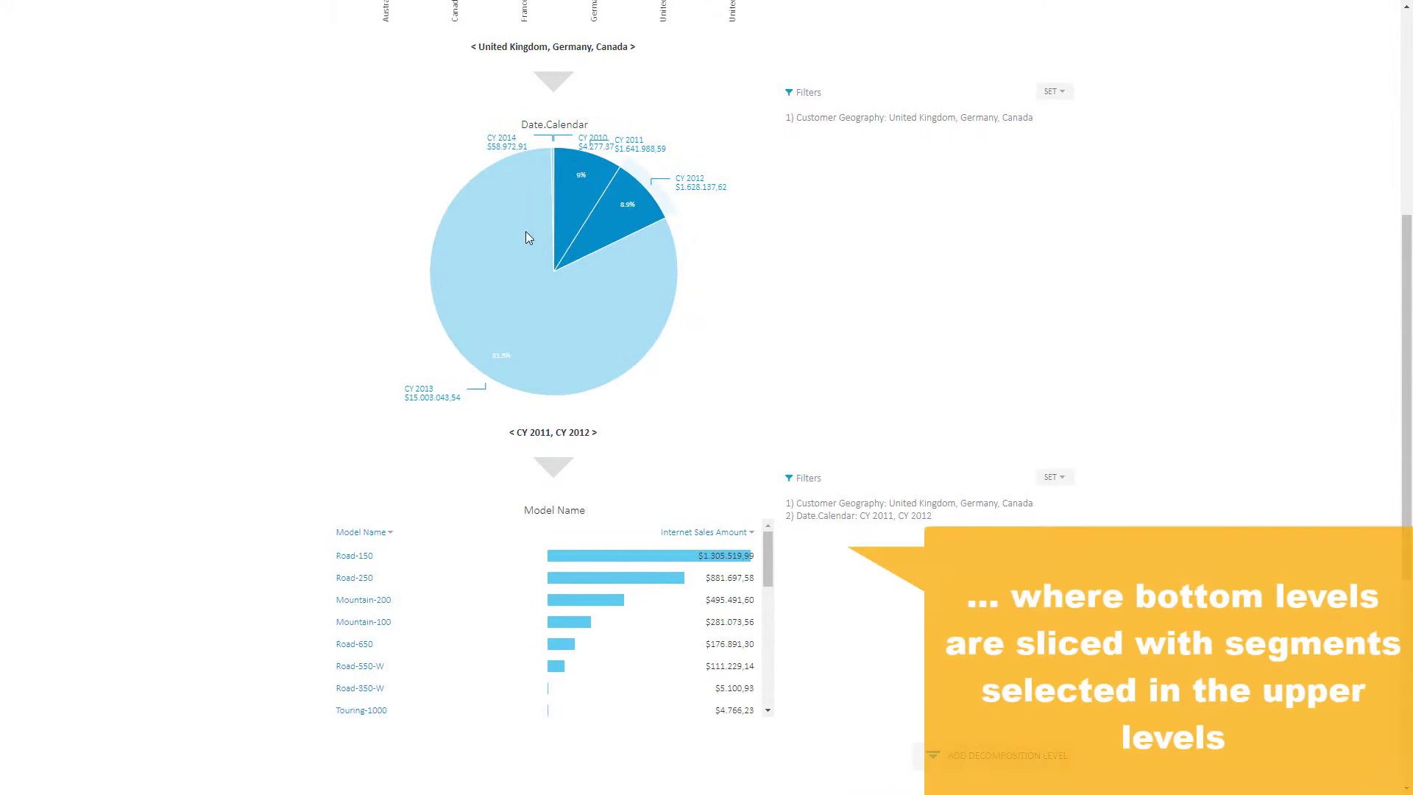
pyautogui.click(505, 352)
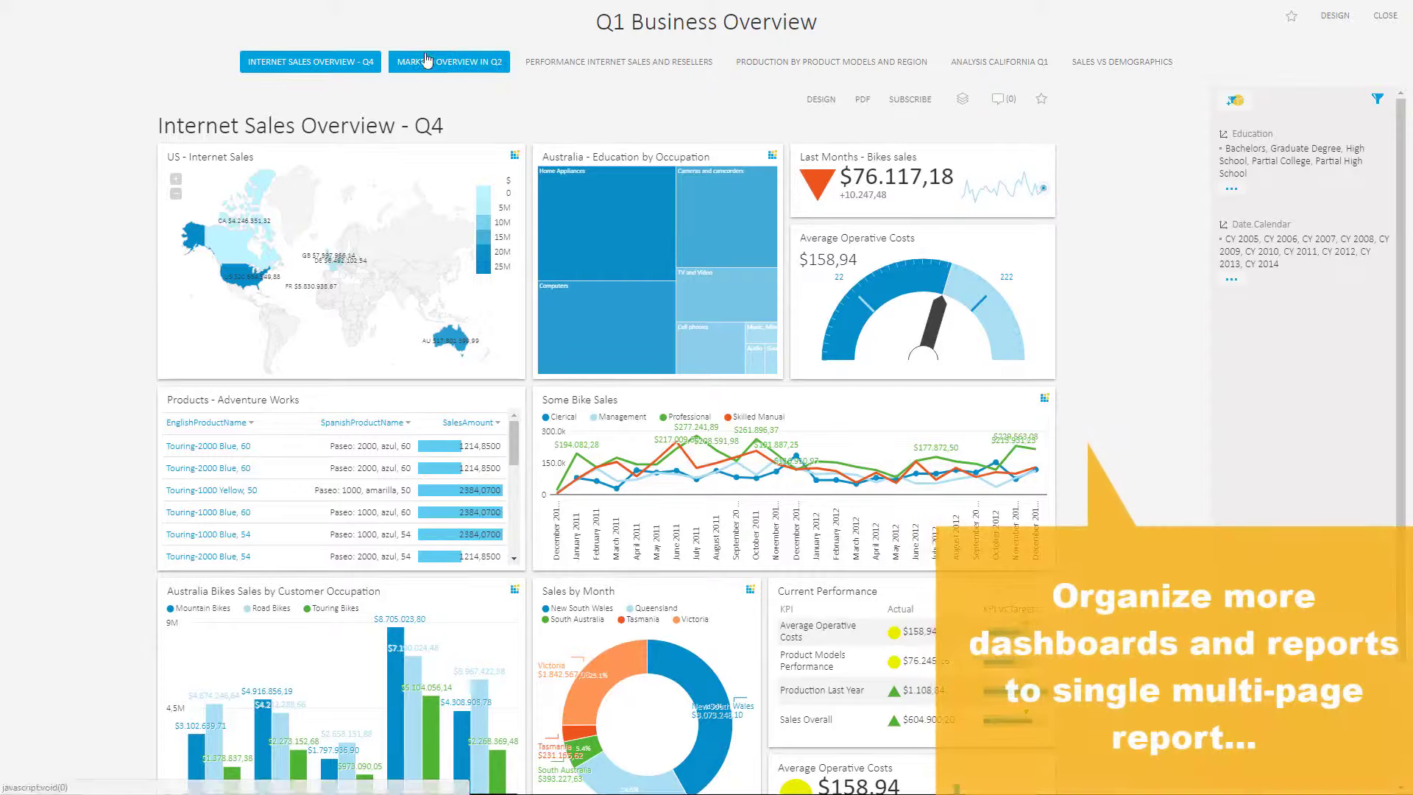
# - Visit the Markets Overview in Q2 and Analysis California Q1 pages, ending on Sales vs Demographics
pyautogui.click(449, 61)
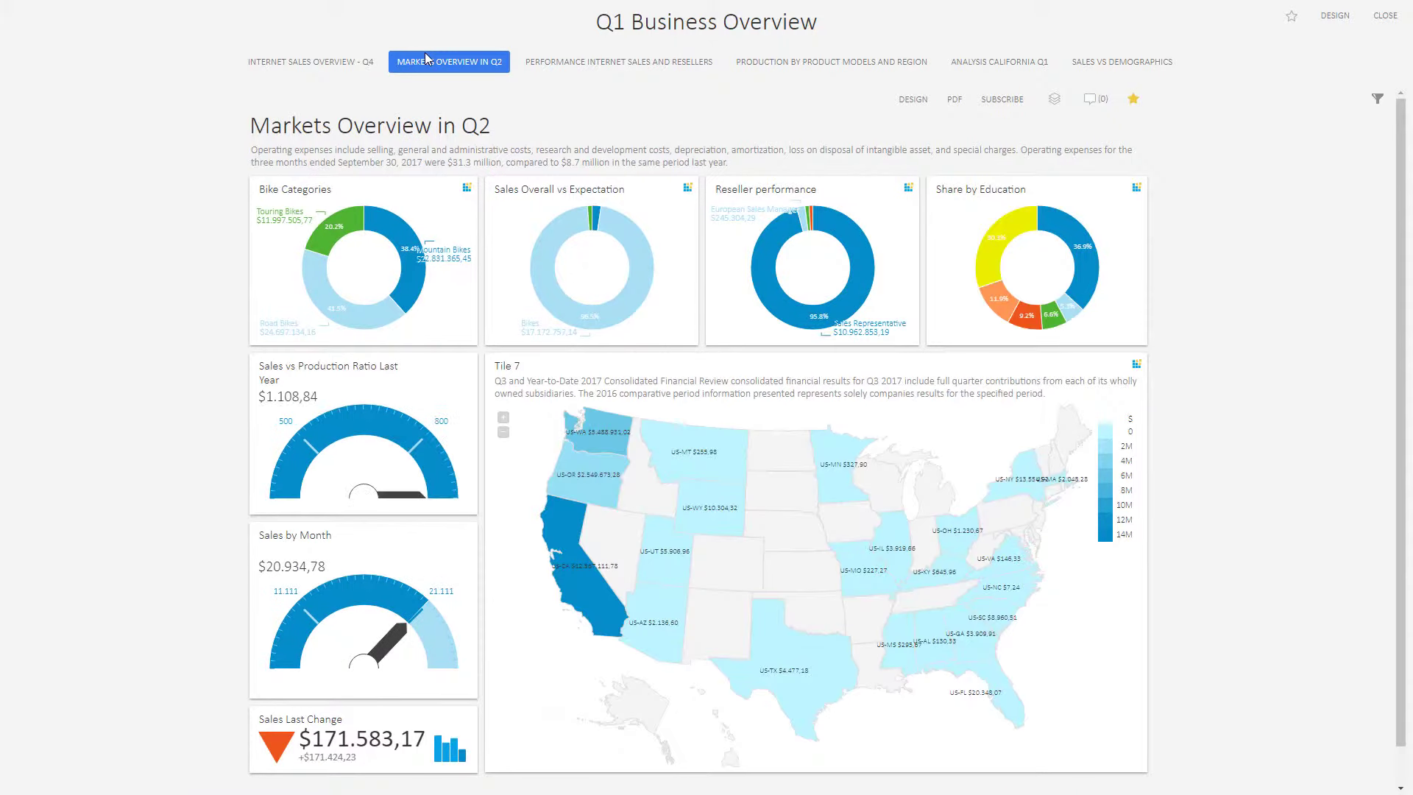
pyautogui.click(999, 61)
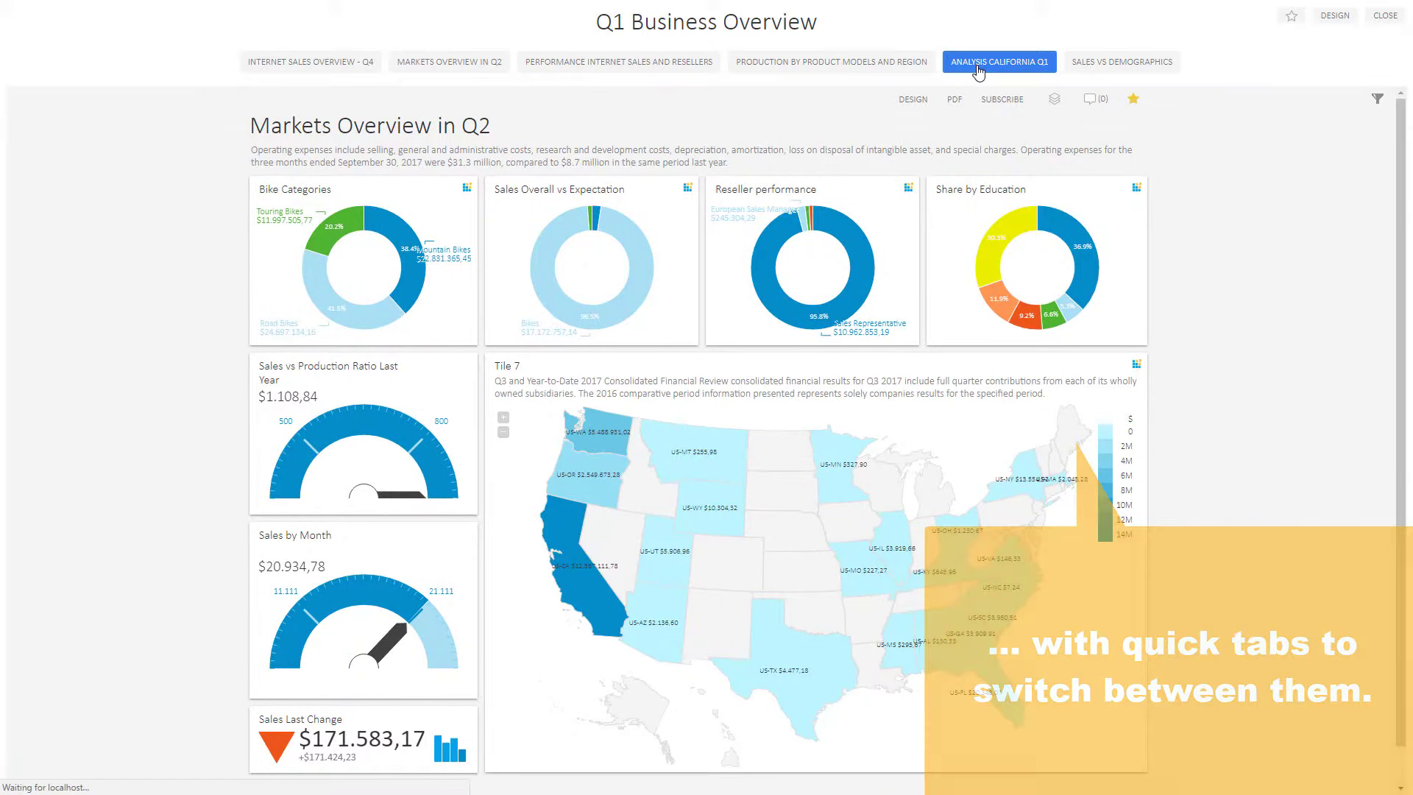
pyautogui.click(998, 61)
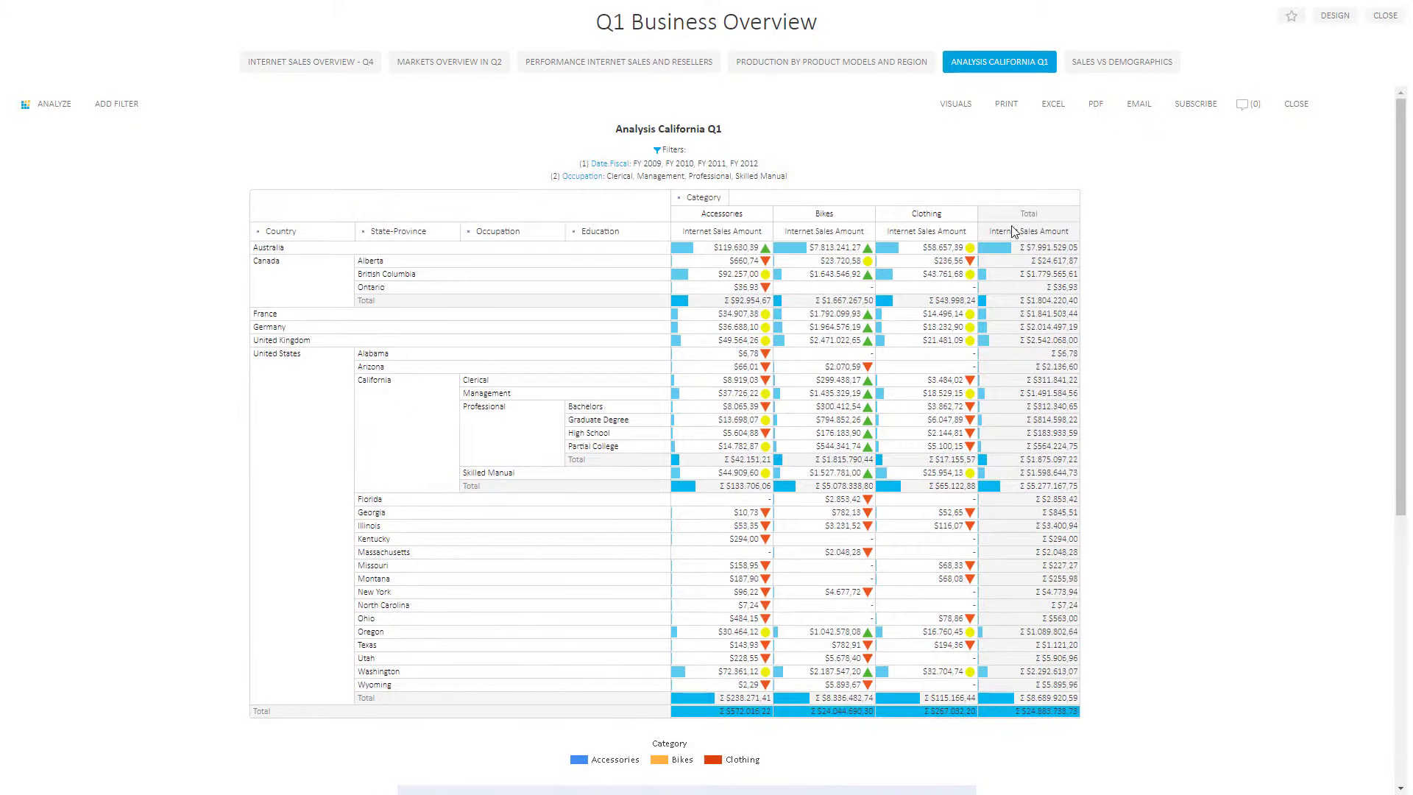
pyautogui.click(1121, 61)
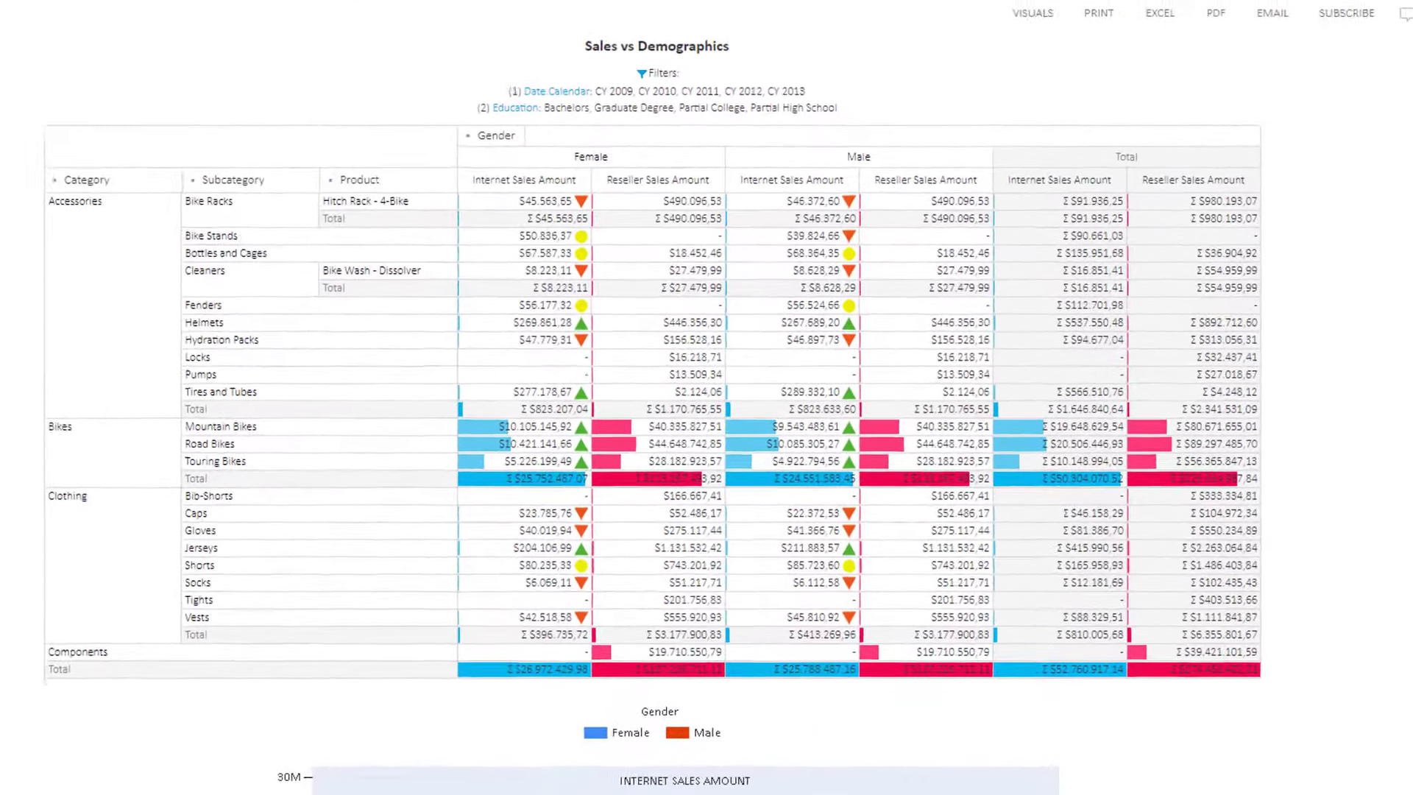